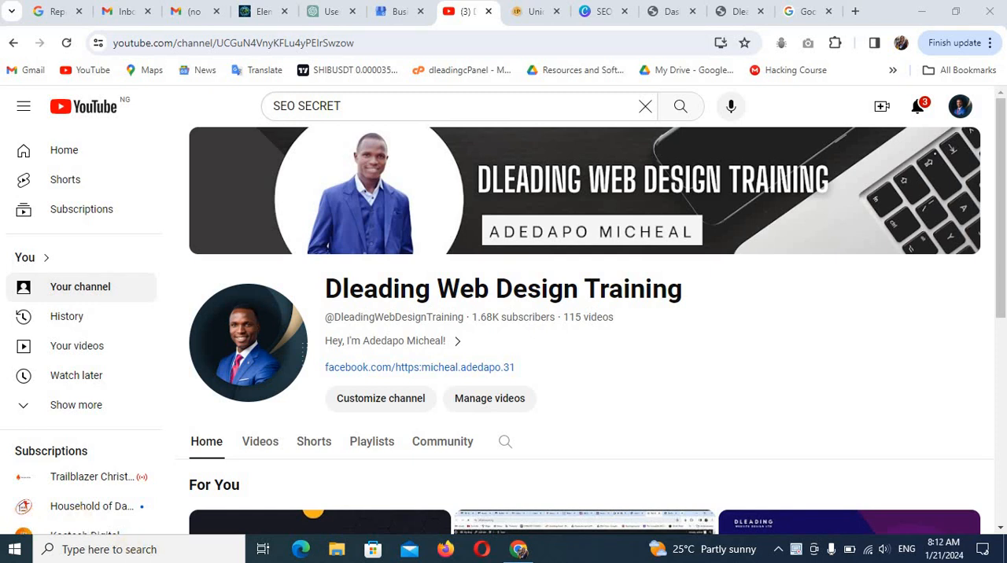
{"action": "mouse_move", "coordinate": [442, 441]}
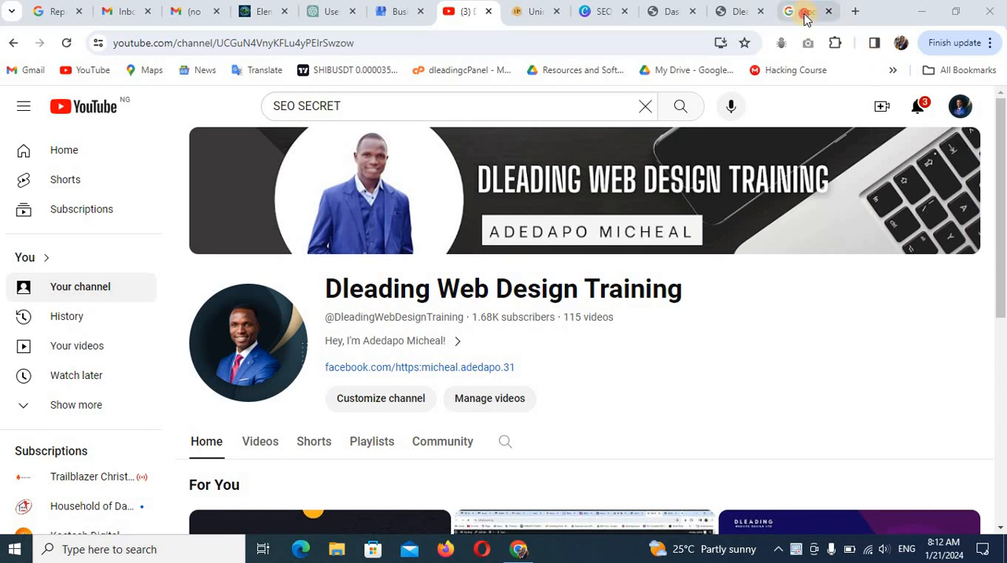
Start a Google search query with the word "best" in the homepage search box.
{"action": "left_click", "coordinate": [790, 11]}
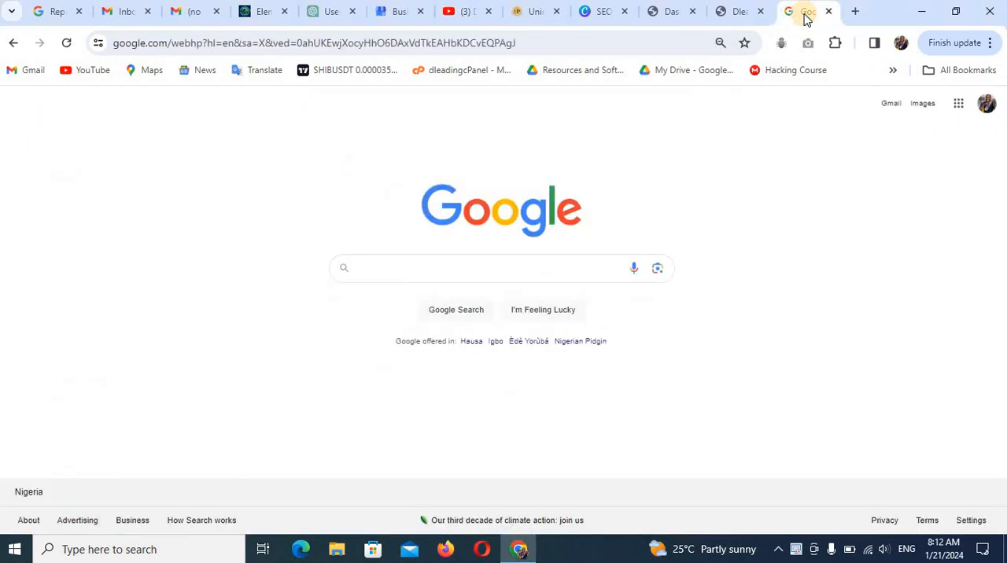
{"action": "left_click", "coordinate": [500, 267]}
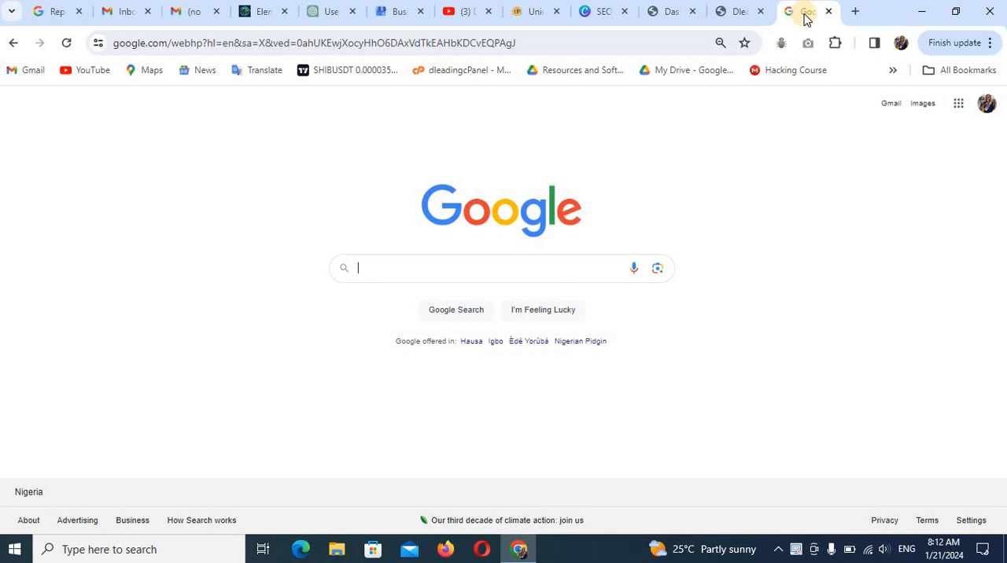
{"action": "type", "text": "bets"}
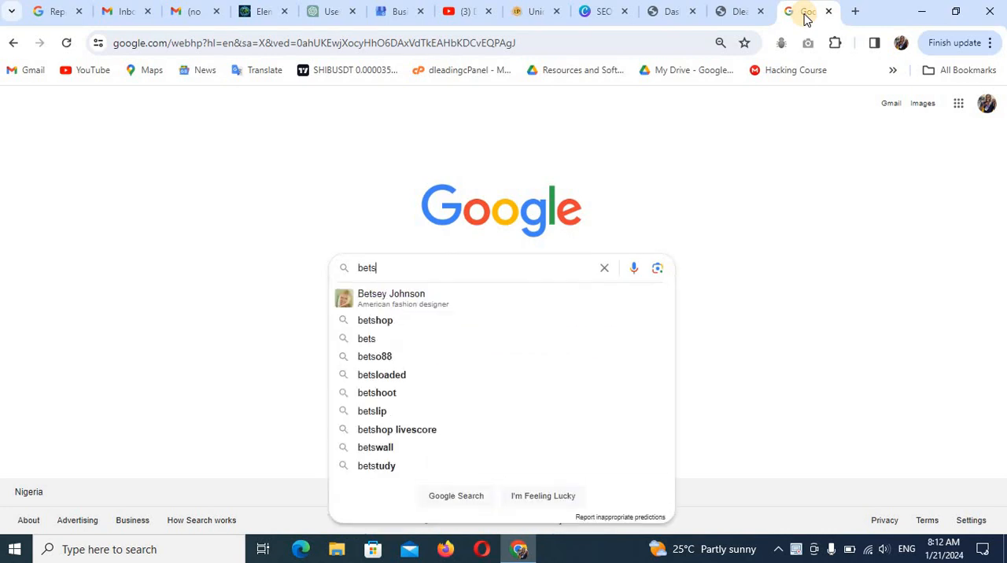
{"action": "type", "text": "best"}
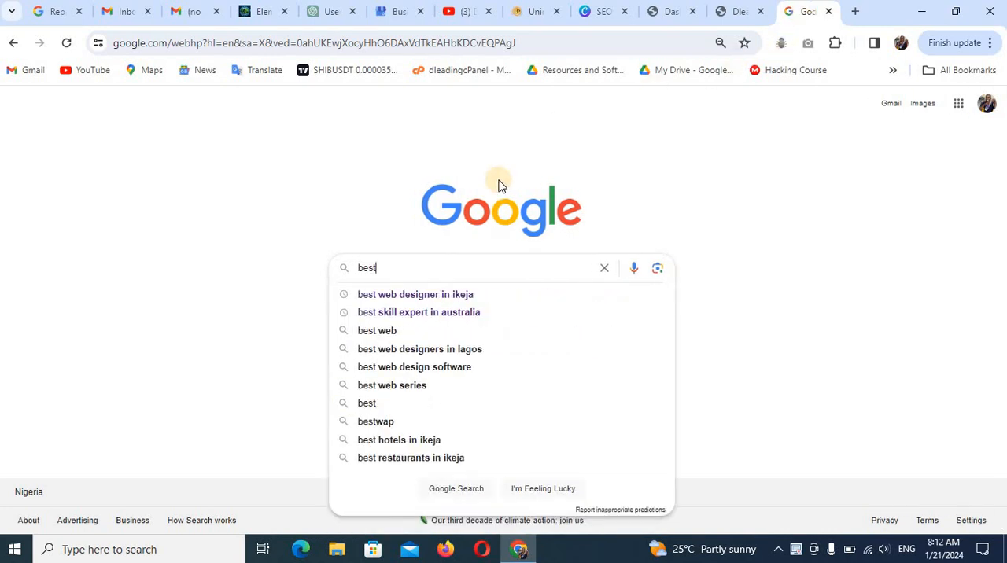
Search "best web designer in ikeja" and reach the local listings with Dleading Web Design.
{"action": "left_click", "coordinate": [415, 295]}
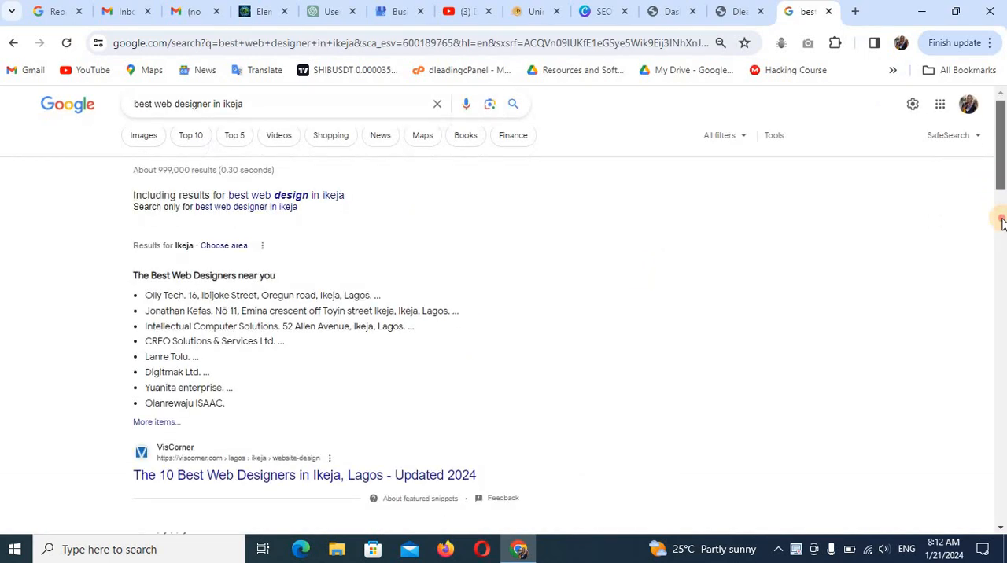
{"action": "scroll", "scroll_direction": "down", "scroll_amount": 3}
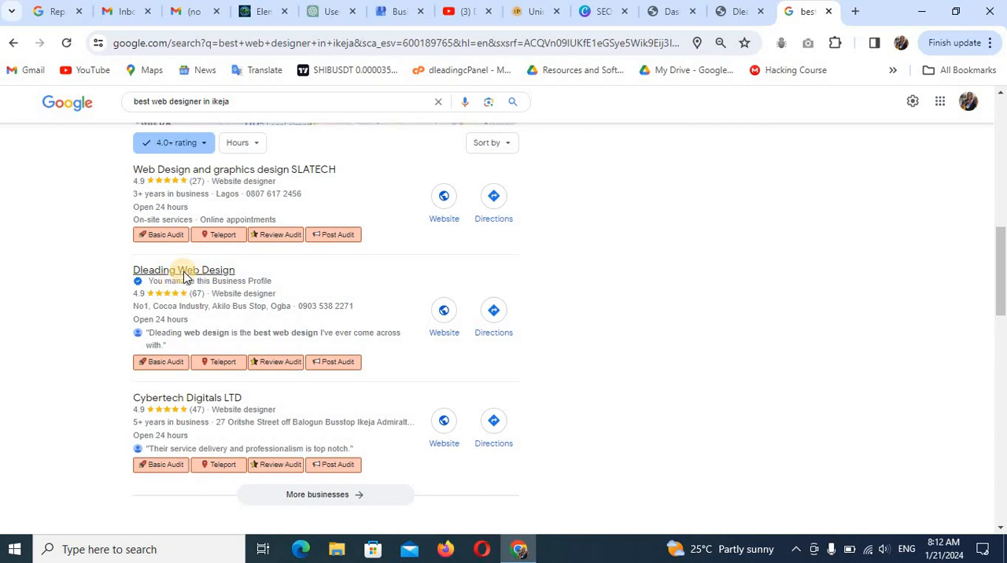
{"action": "mouse_move", "coordinate": [186, 280]}
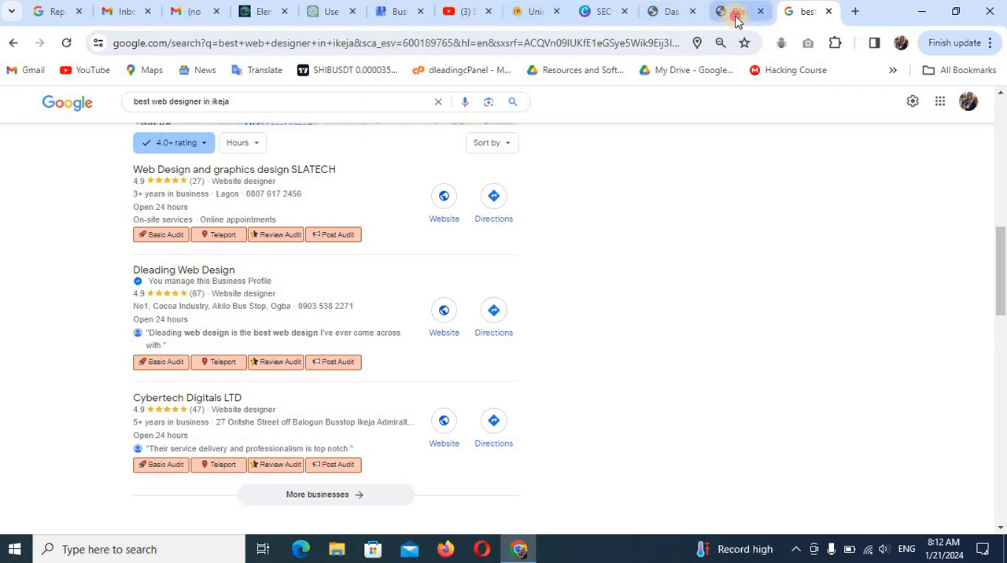
View the live micheal.aswil.org homepage, its hero portrait and services section.
{"action": "left_click", "coordinate": [737, 11]}
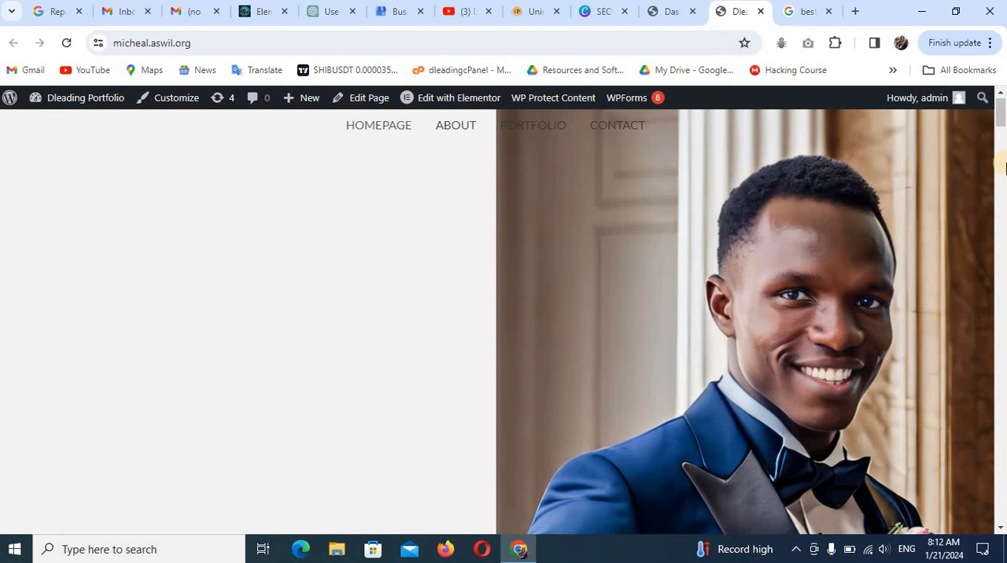
{"action": "scroll", "scroll_direction": "down", "scroll_amount": 3}
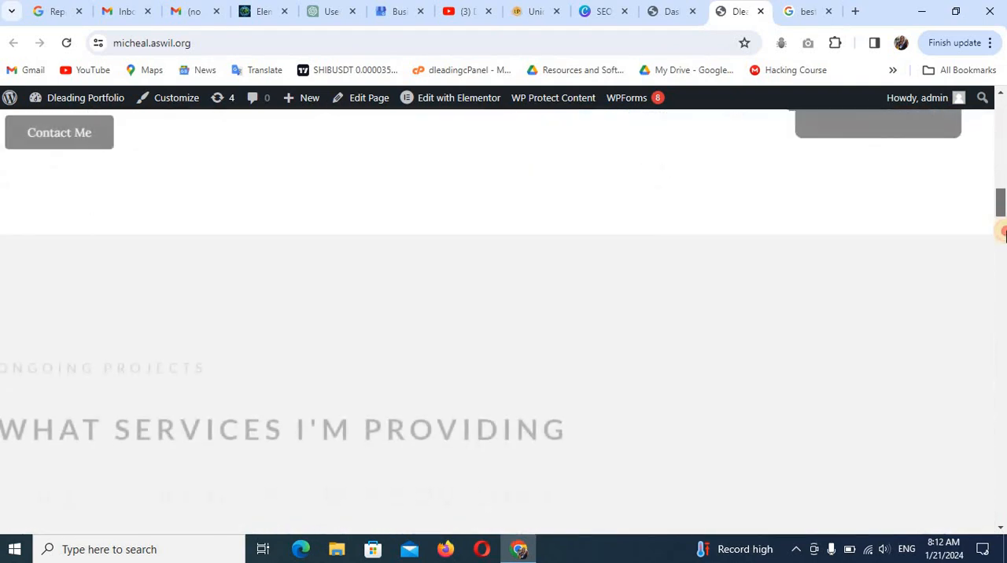
{"action": "scroll", "scroll_direction": "up", "scroll_amount": 3}
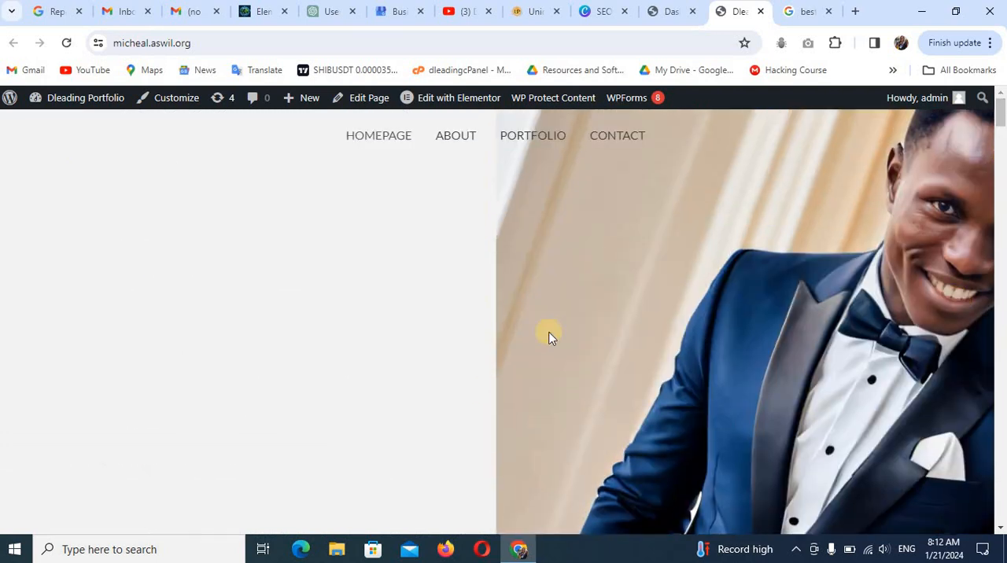
{"action": "mouse_move", "coordinate": [570, 335]}
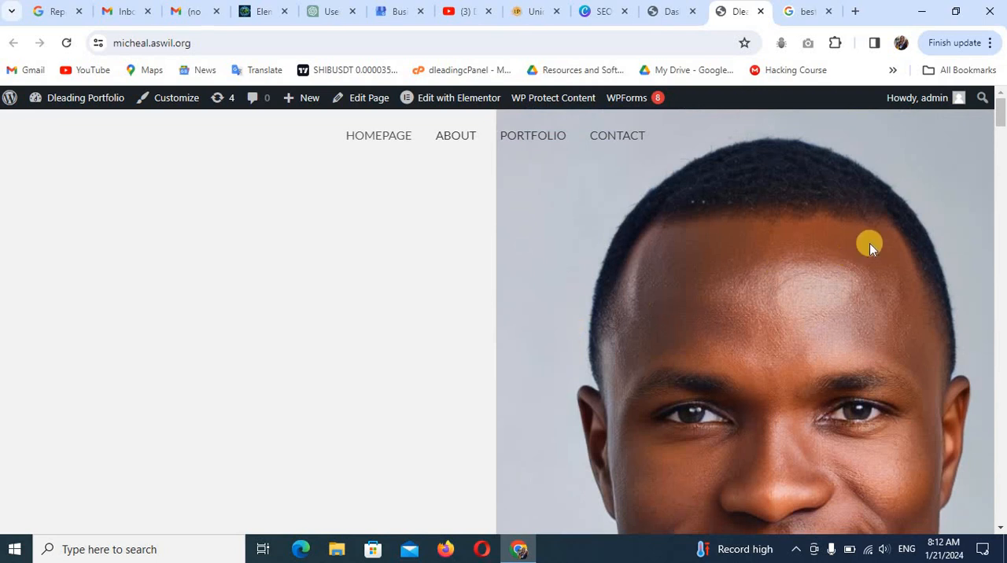
{"action": "scroll", "scroll_direction": "down", "scroll_amount": 3}
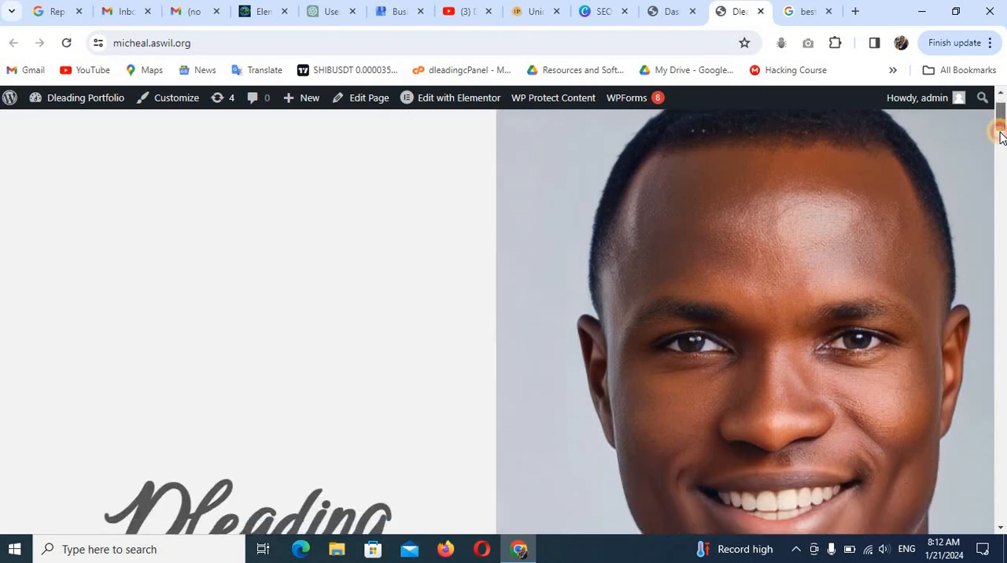
{"action": "scroll", "scroll_direction": "down", "scroll_amount": 3}
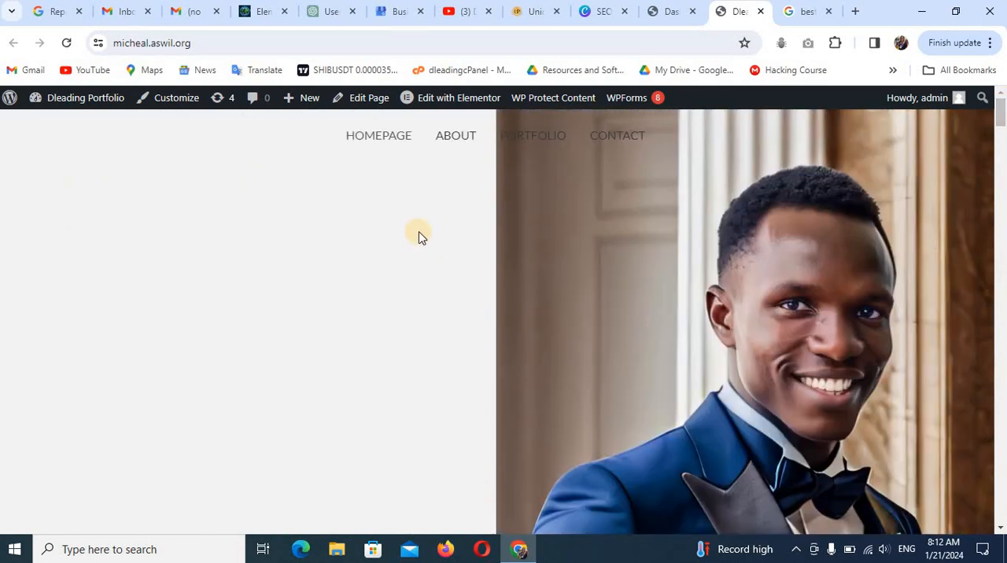
Inspect the homepage in DevTools with the device toolbar set to iPhone SE.
{"action": "right_click", "coordinate": [419, 238]}
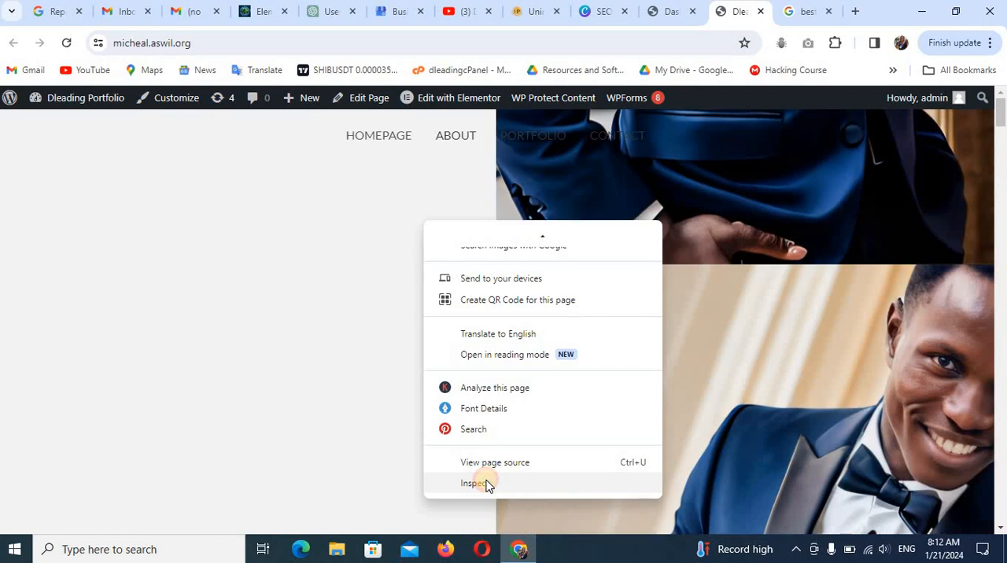
{"action": "left_click", "coordinate": [475, 483]}
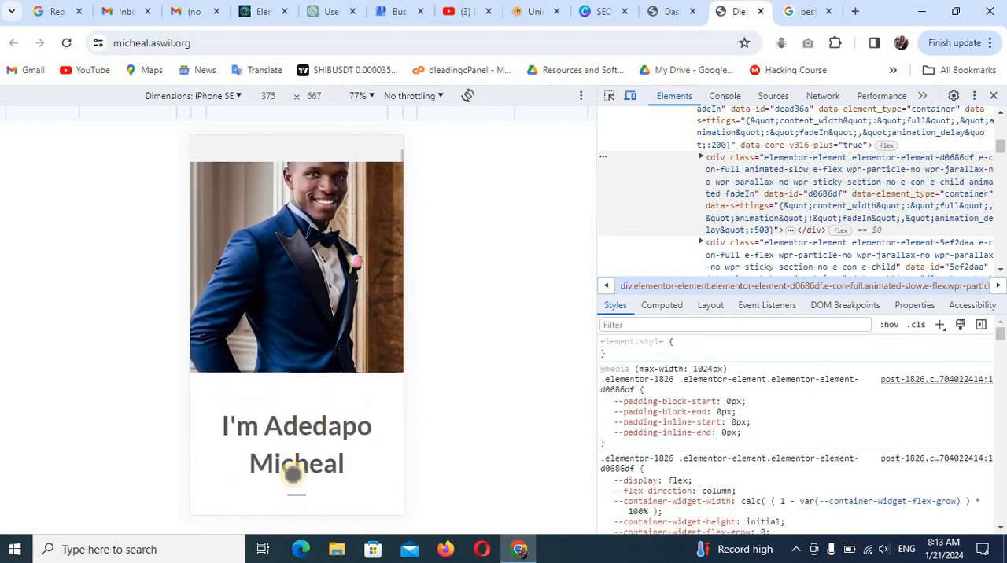
{"action": "scroll", "scroll_direction": "down", "scroll_amount": 3}
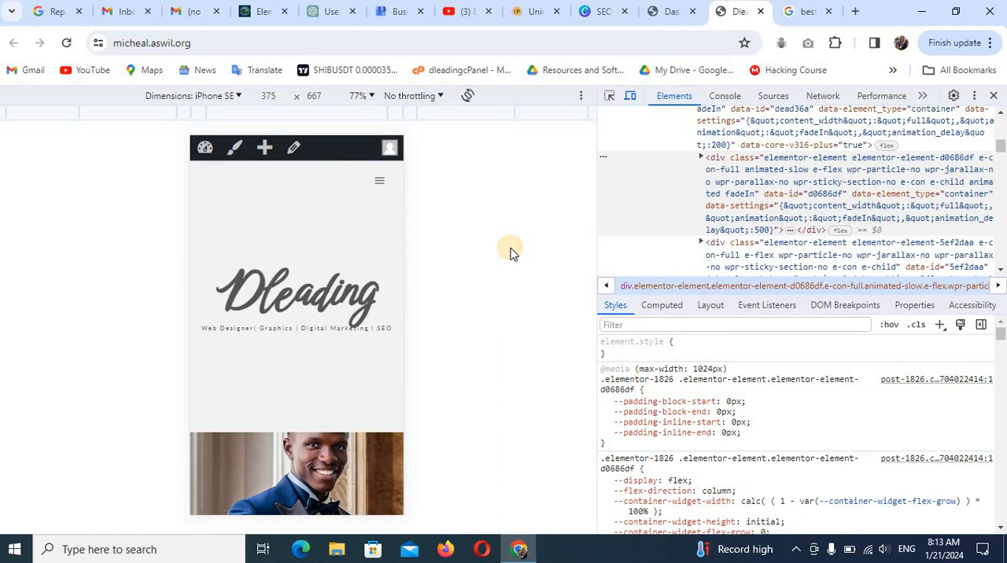
{"action": "mouse_move", "coordinate": [506, 255]}
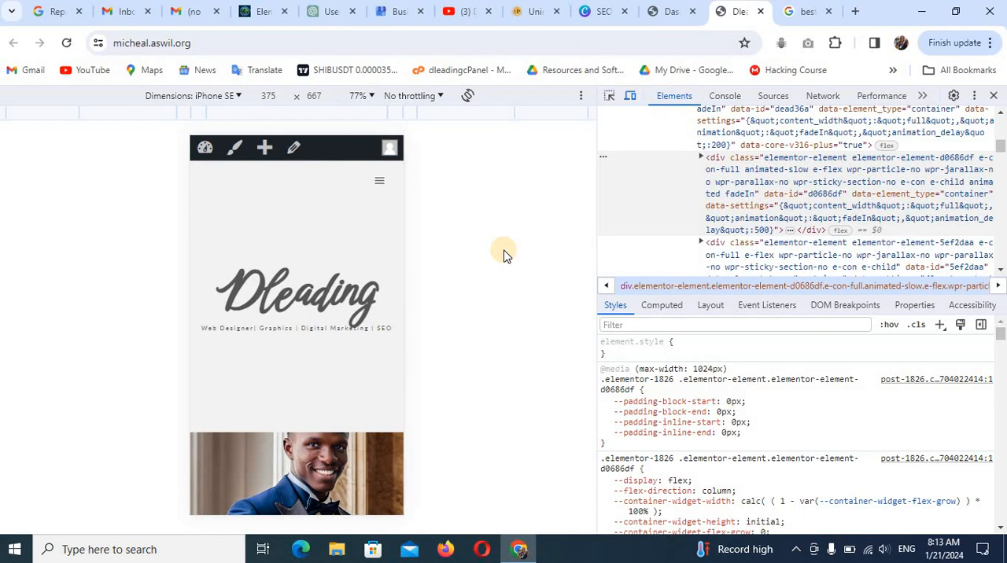
{"action": "mouse_move", "coordinate": [590, 165]}
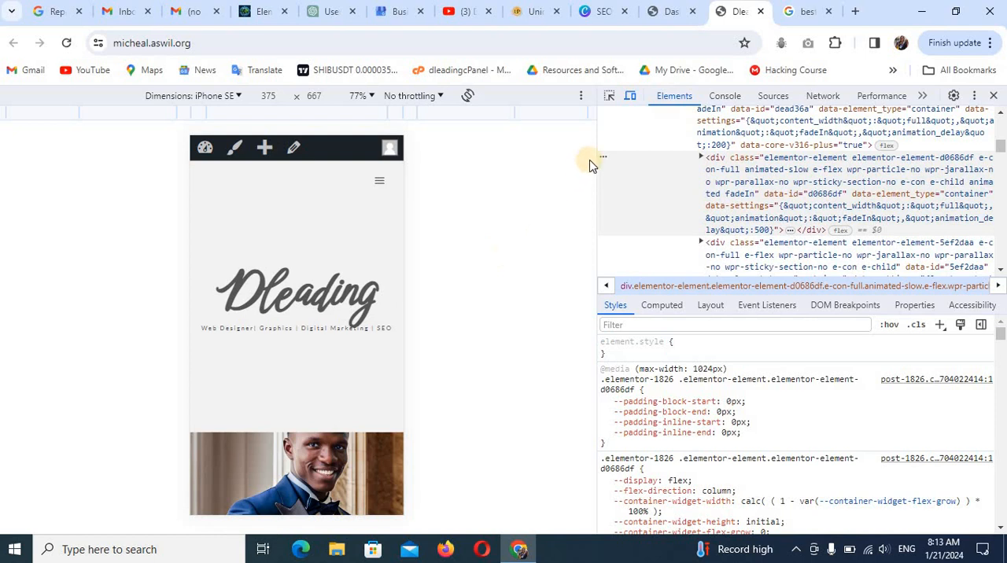
Return to the WordPress dashboard and start the Theme File Editor under Appearance.
{"action": "left_click", "coordinate": [670, 11]}
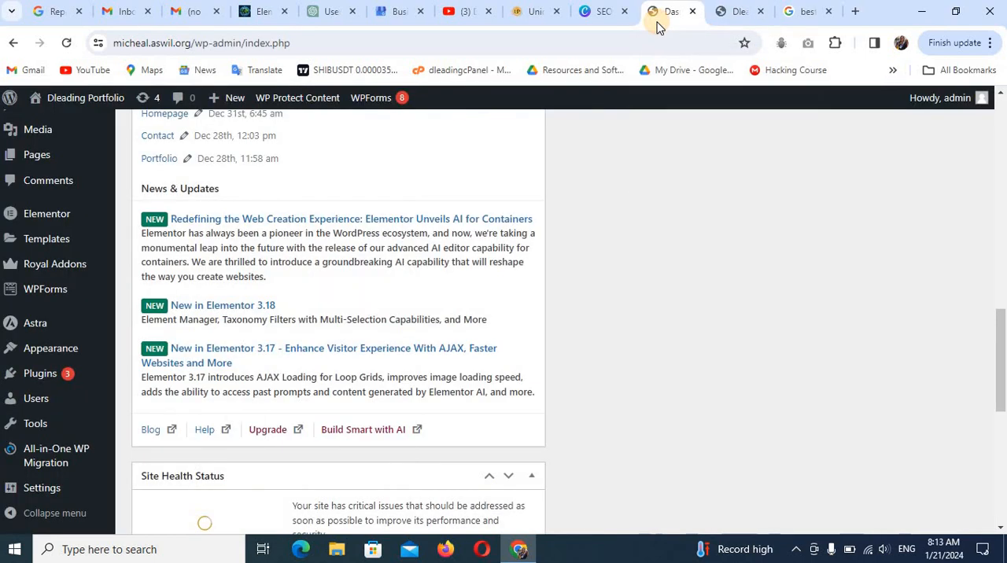
{"action": "mouse_move", "coordinate": [724, 167]}
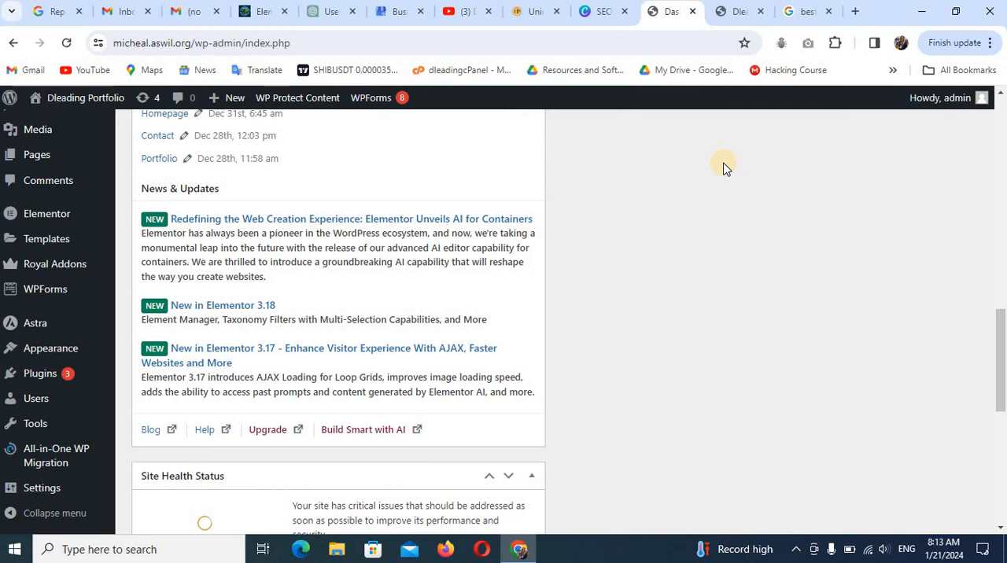
{"action": "mouse_move", "coordinate": [51, 348]}
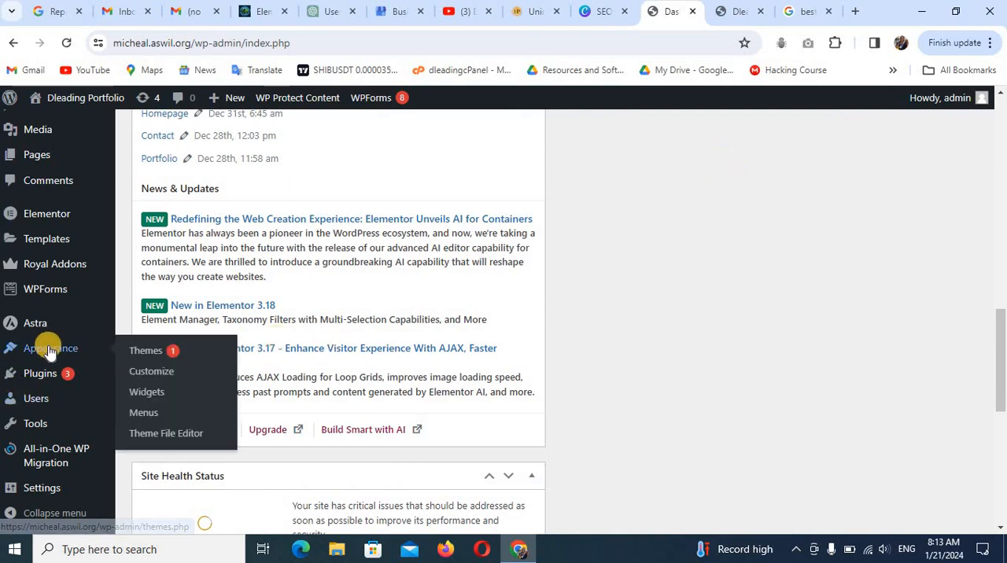
{"action": "mouse_move", "coordinate": [165, 435]}
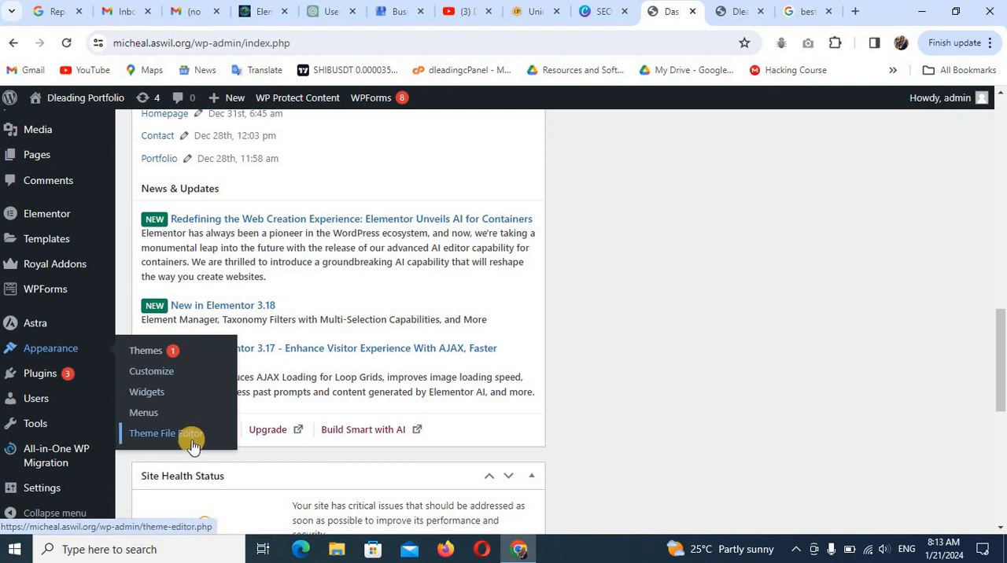
{"action": "left_click", "coordinate": [164, 434]}
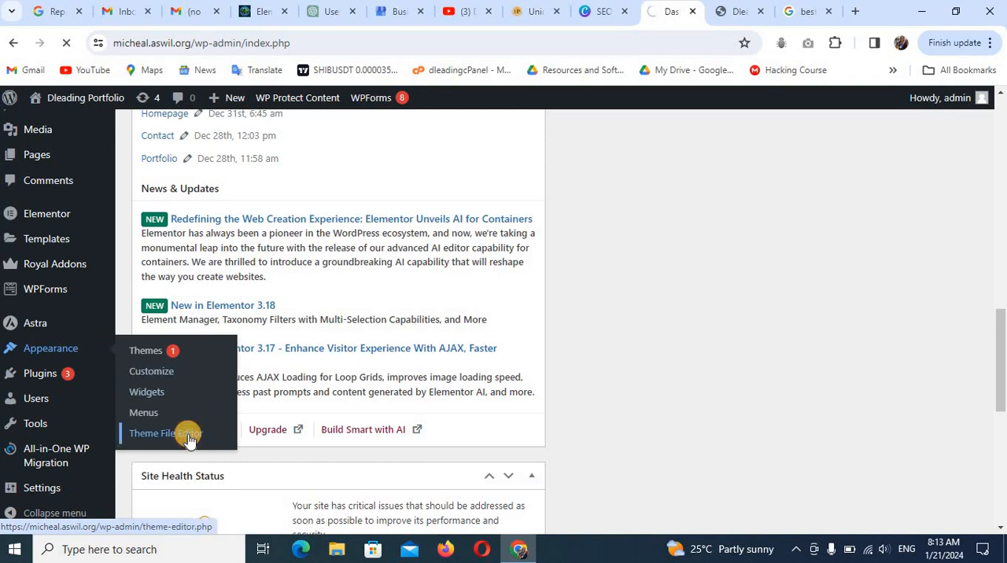
Load the Theme File Editor and select Astra's header.php from the theme files list.
{"action": "left_click", "coordinate": [156, 434]}
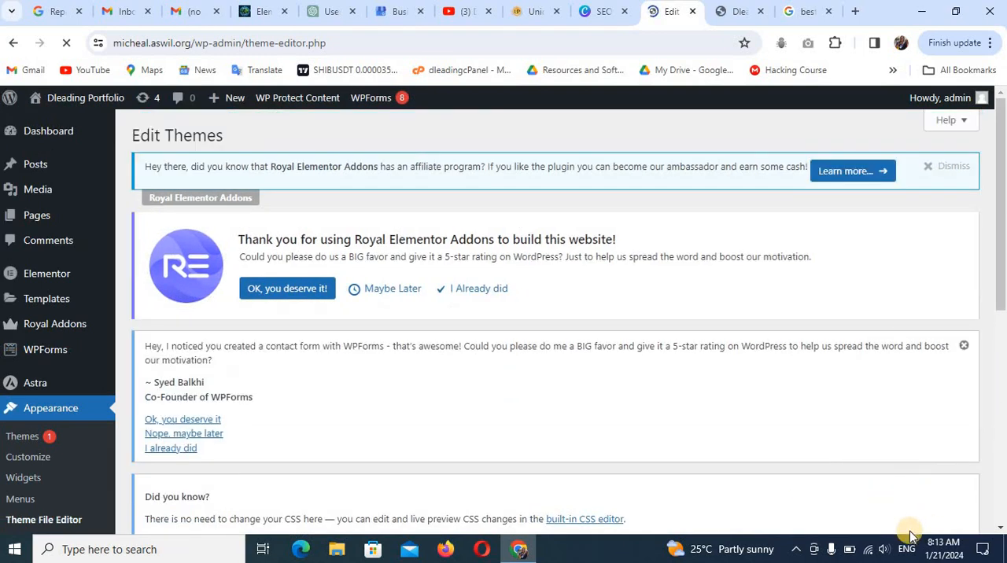
{"action": "scroll", "scroll_direction": "down", "scroll_amount": 3}
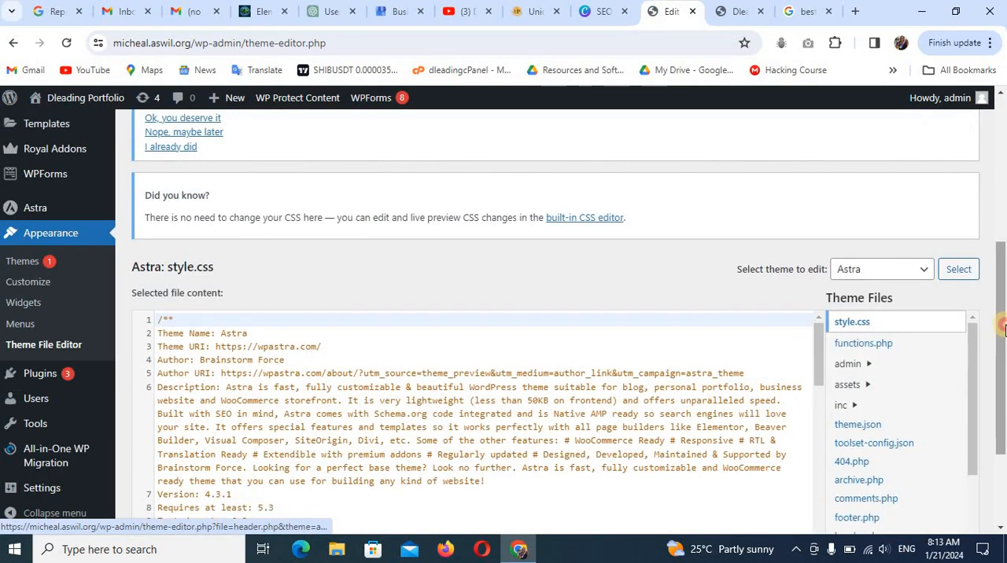
{"action": "scroll", "scroll_direction": "down", "scroll_amount": 3}
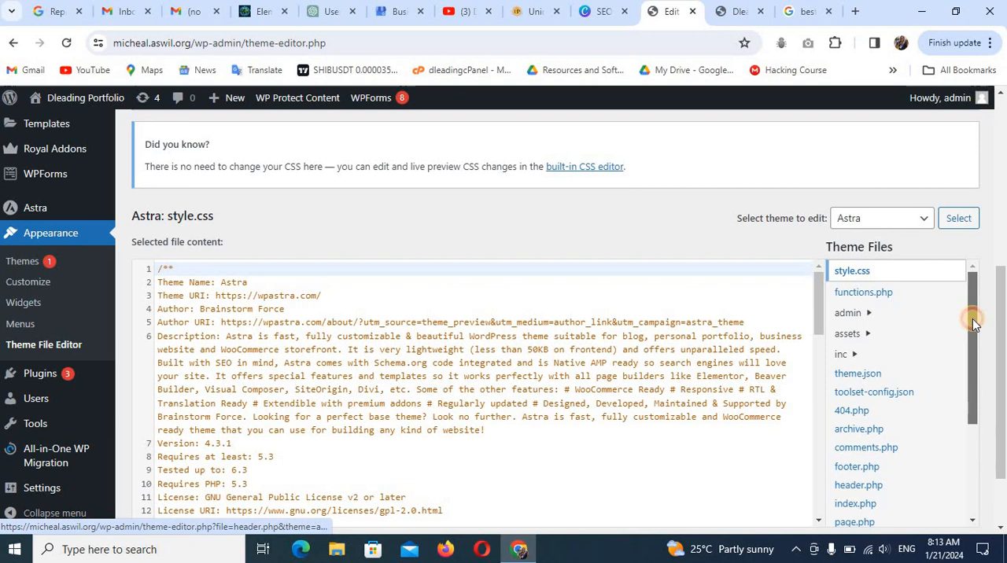
{"action": "scroll", "scroll_direction": "down", "scroll_amount": 3}
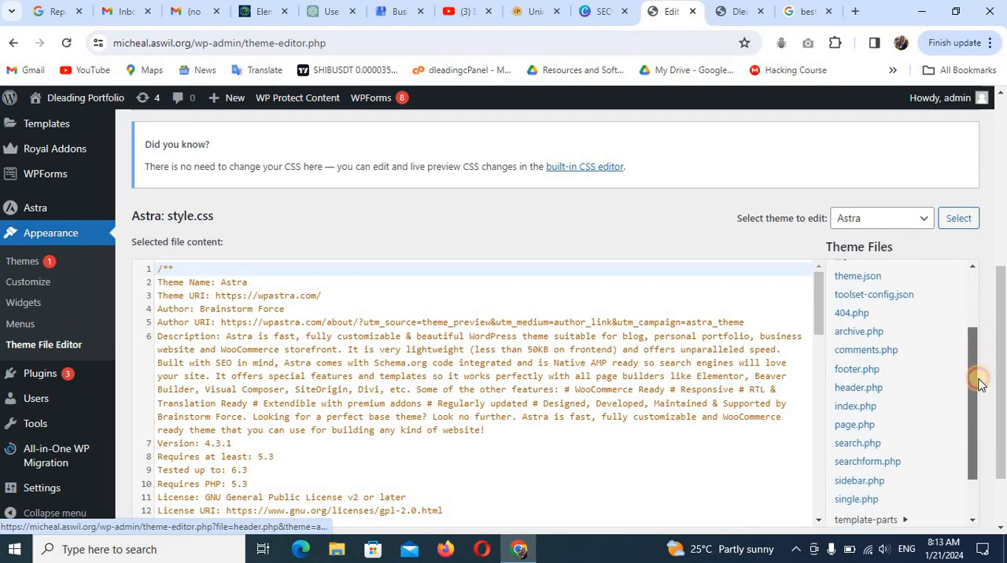
{"action": "scroll", "scroll_direction": "down", "scroll_amount": 3}
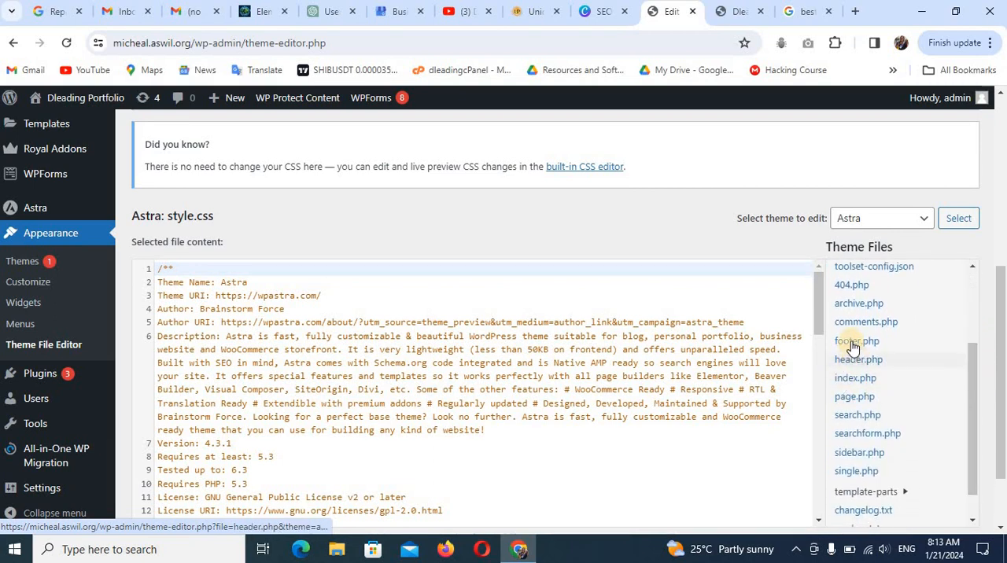
{"action": "mouse_move", "coordinate": [860, 359]}
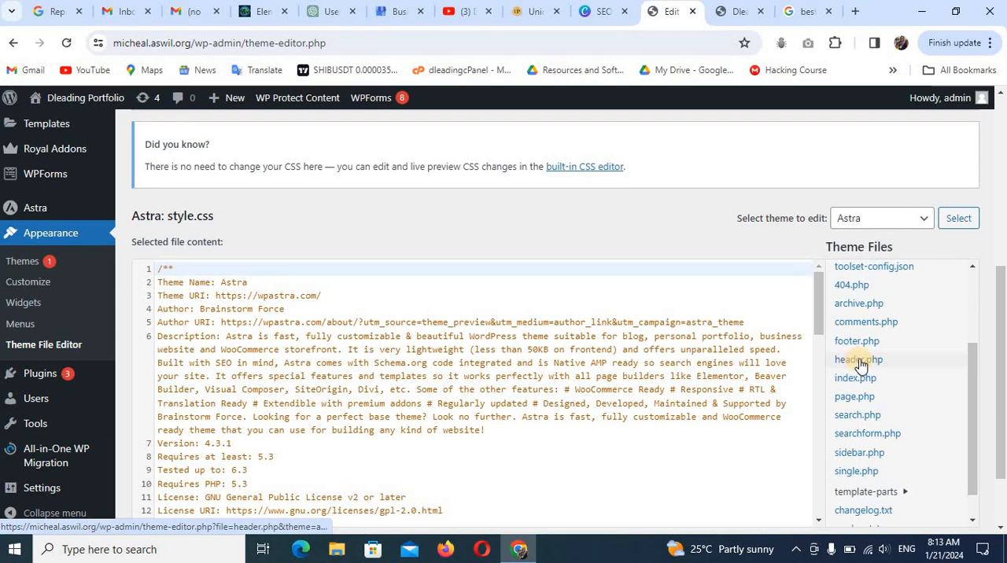
{"action": "left_click", "coordinate": [860, 359]}
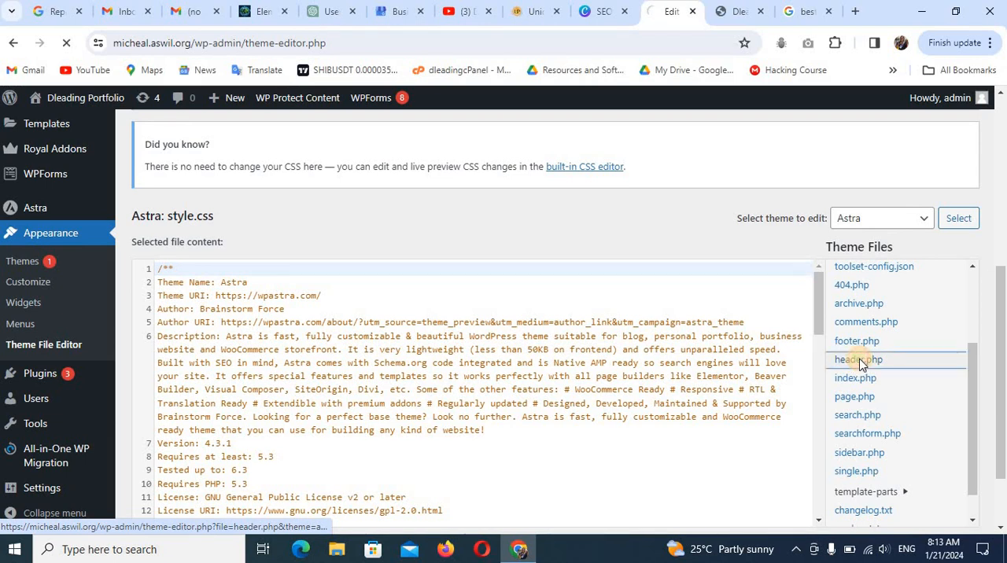
{"action": "left_click", "coordinate": [857, 359]}
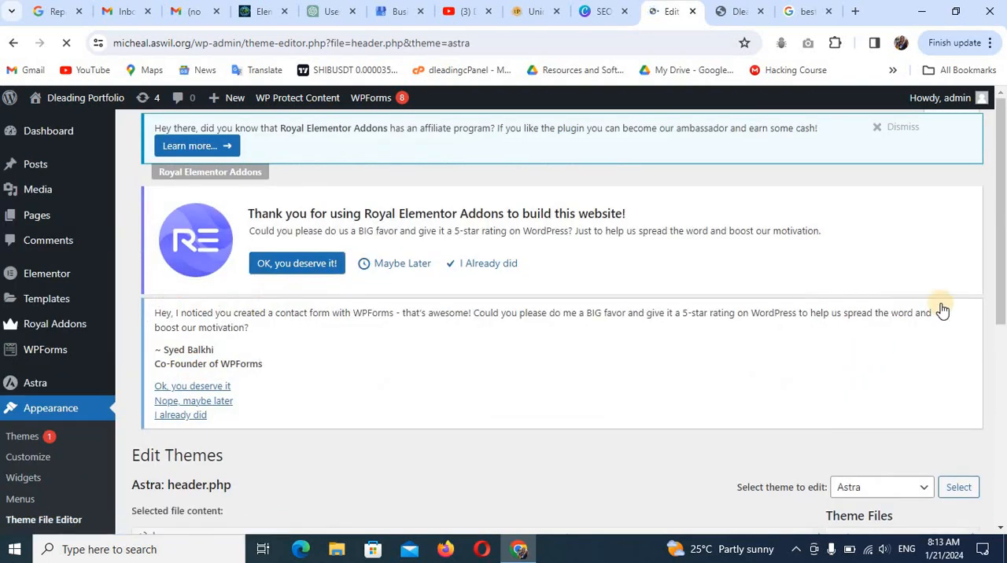
Bring the viewport meta tag in header.php's head section into view.
{"action": "scroll", "scroll_direction": "down", "scroll_amount": 3}
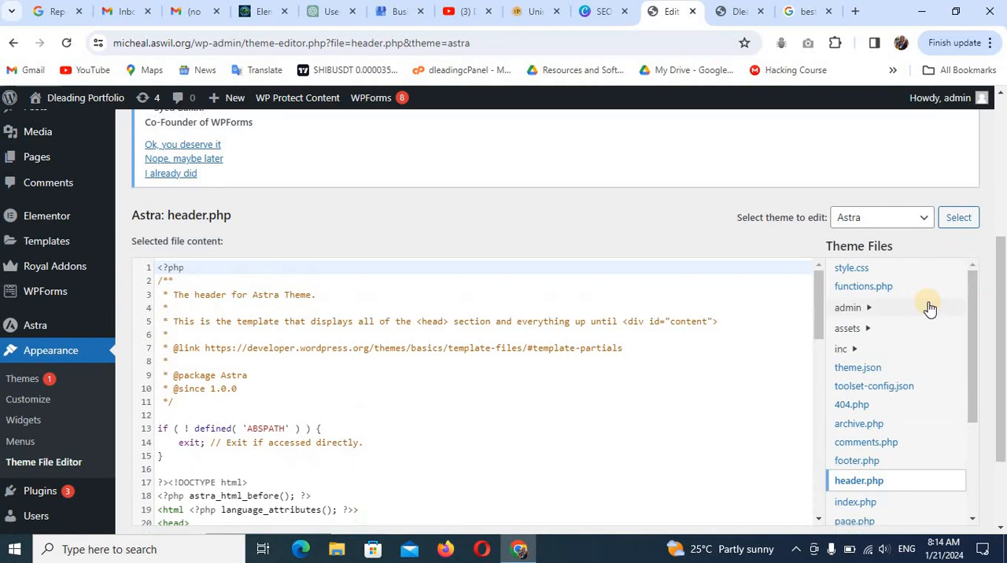
{"action": "mouse_move", "coordinate": [809, 318]}
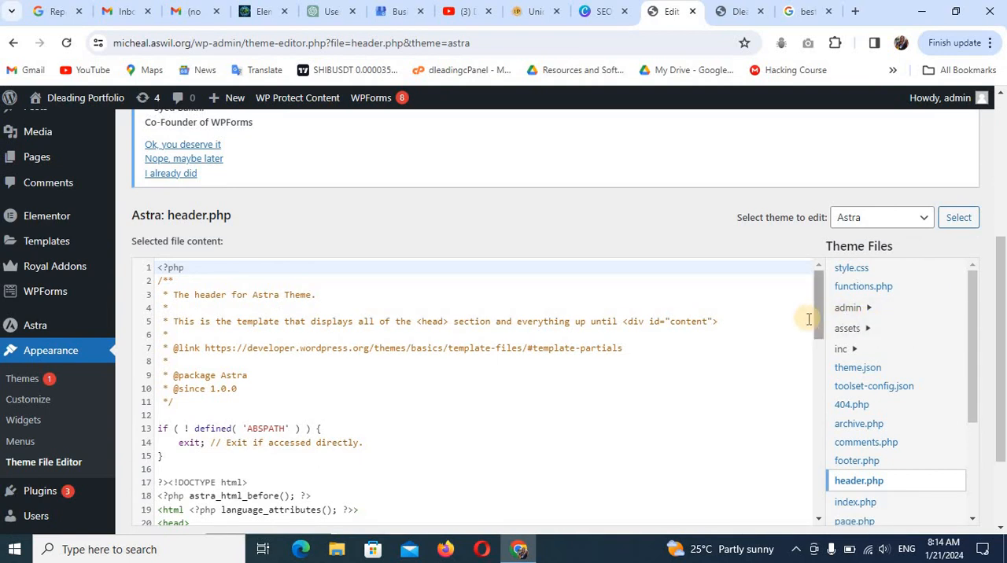
{"action": "scroll", "scroll_direction": "down", "scroll_amount": 3}
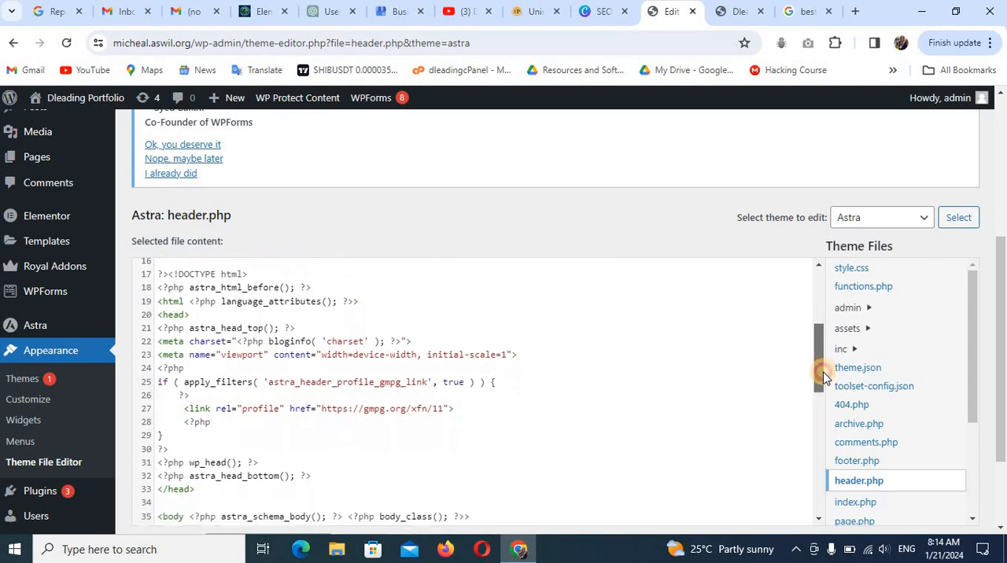
{"action": "scroll", "scroll_direction": "down", "scroll_amount": 3}
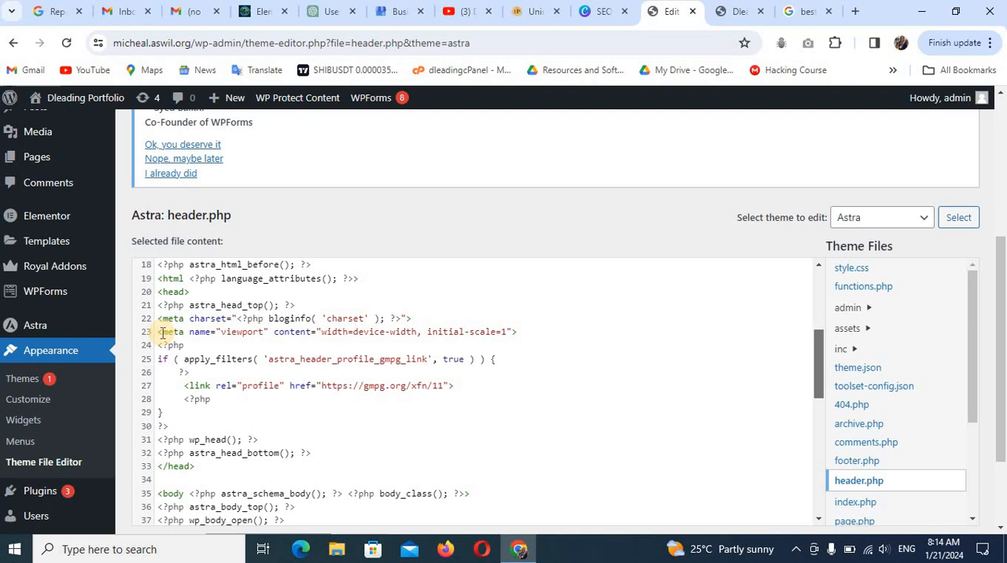
Delete the meta name="viewport" line 23 from header.php and update the file.
{"action": "double_click", "coordinate": [170, 330]}
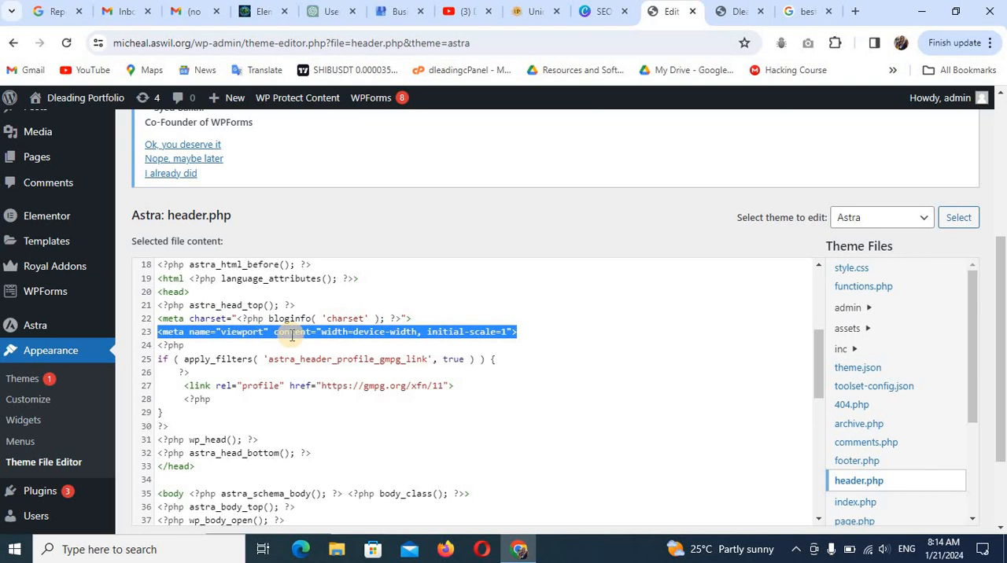
{"action": "key", "text": "Delete"}
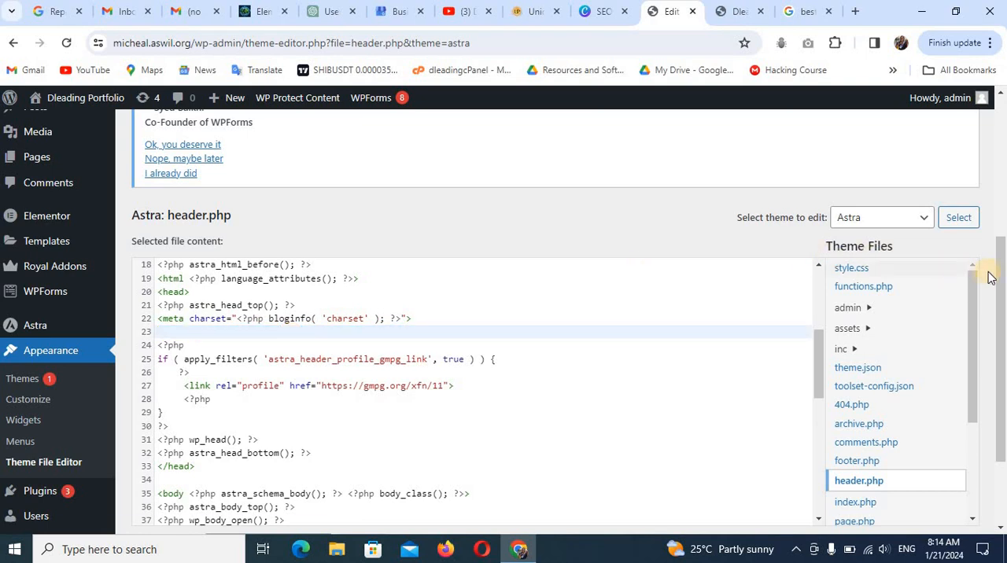
{"action": "scroll", "scroll_direction": "down", "scroll_amount": 3}
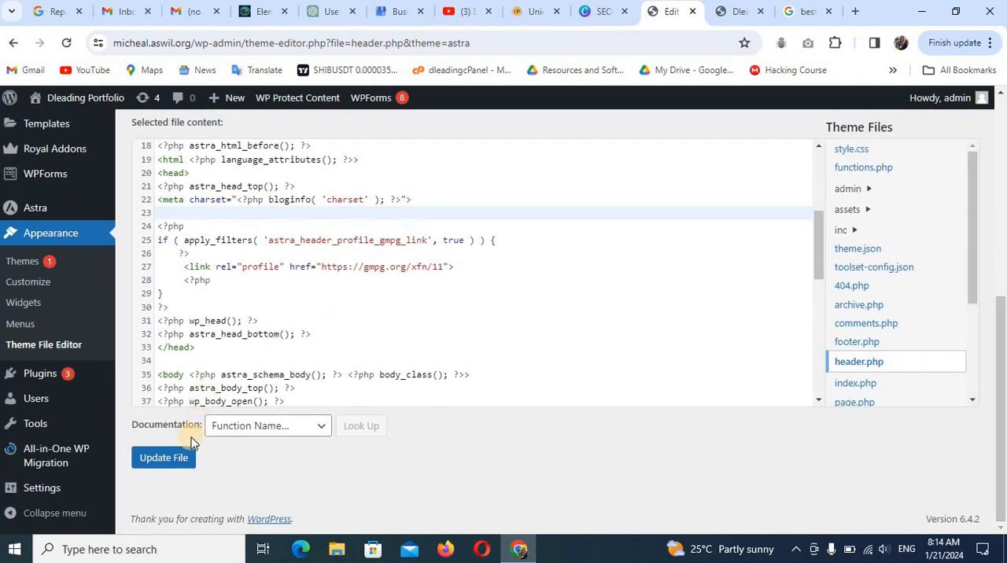
{"action": "left_click", "coordinate": [164, 458]}
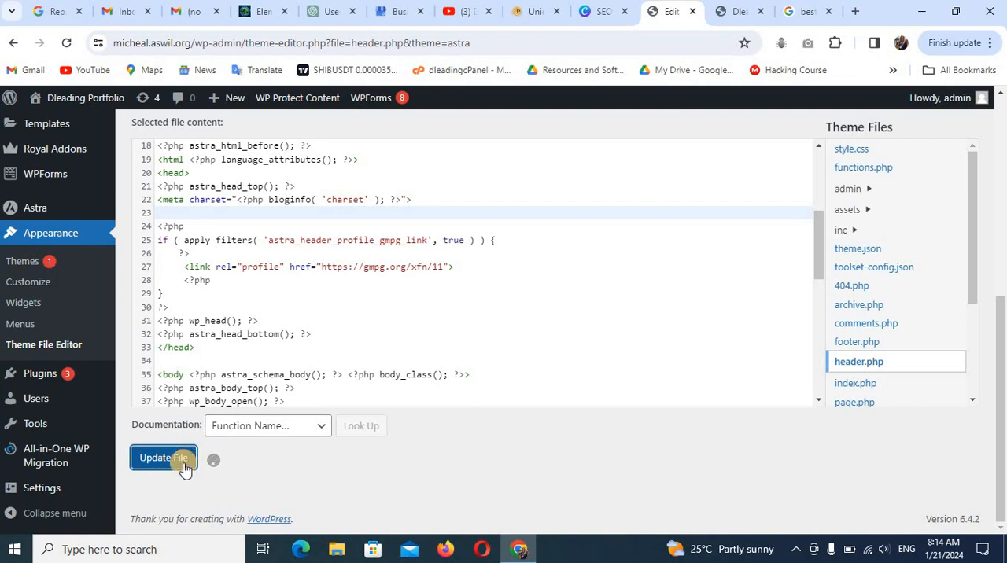
{"action": "left_click", "coordinate": [163, 458]}
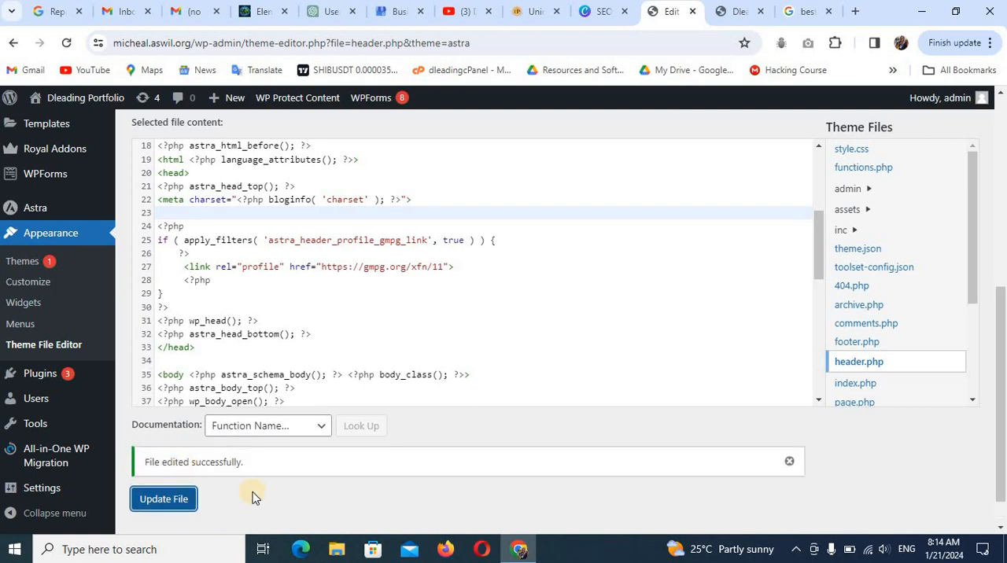
{"action": "mouse_move", "coordinate": [270, 464]}
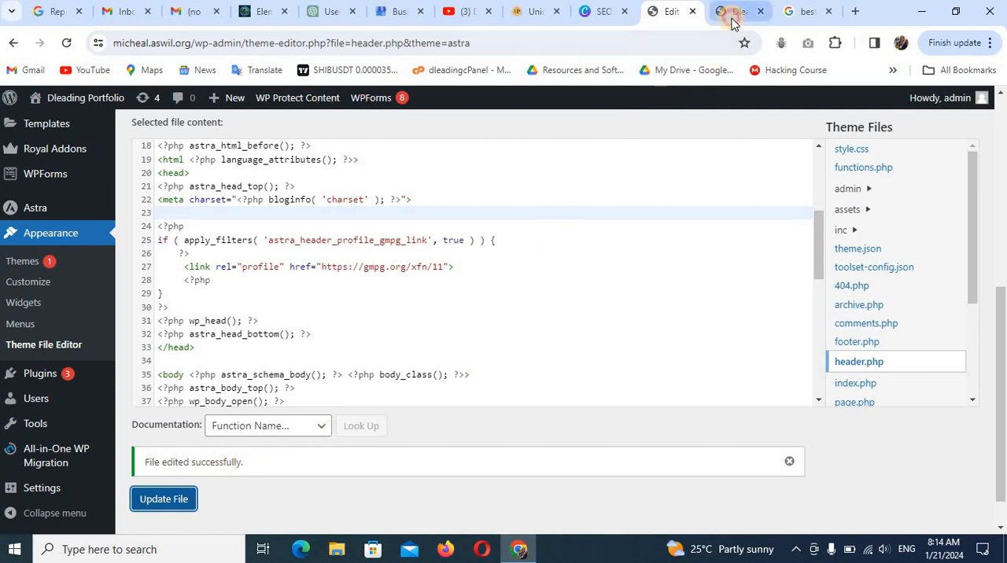
Reload the live site and reopen Inspect to preview the shrunken desktop layout on iPhone SE.
{"action": "left_click", "coordinate": [732, 11]}
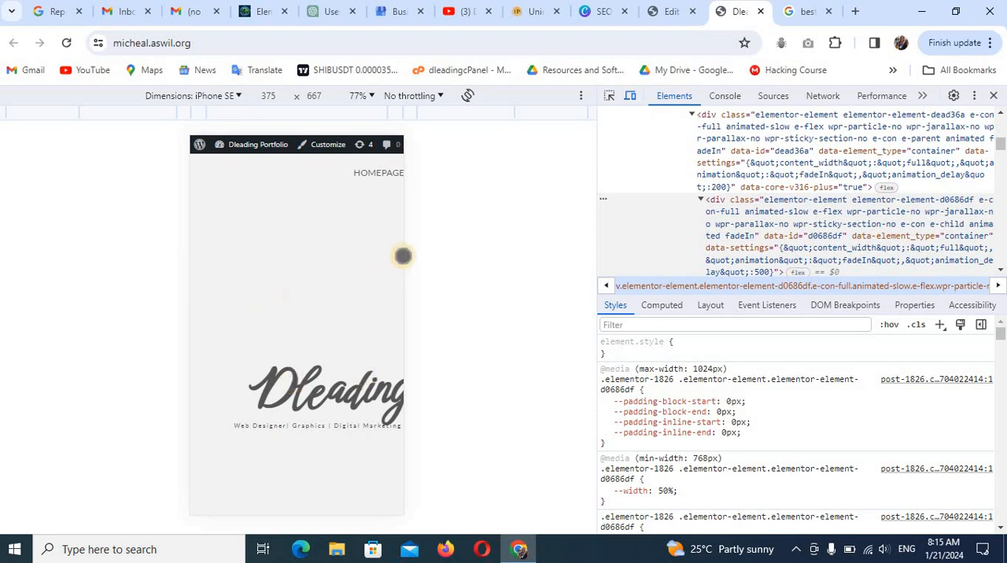
{"action": "mouse_move", "coordinate": [407, 286]}
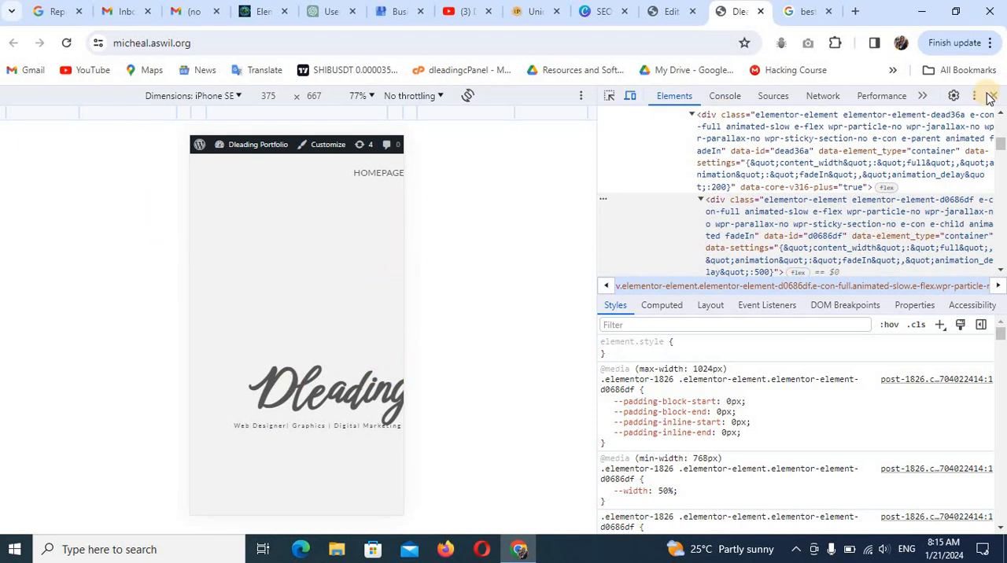
{"action": "left_click", "coordinate": [988, 96]}
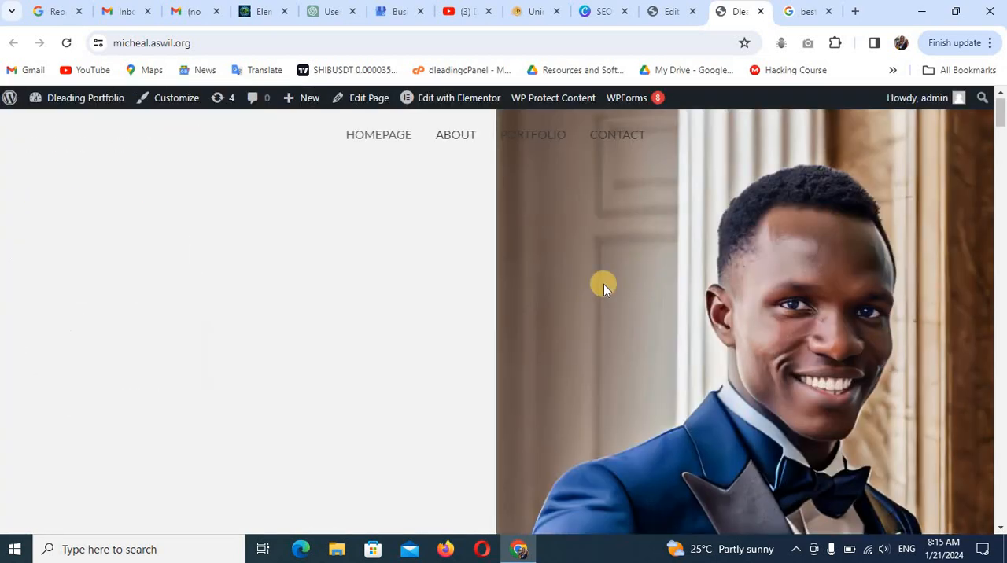
{"action": "left_click", "coordinate": [66, 43]}
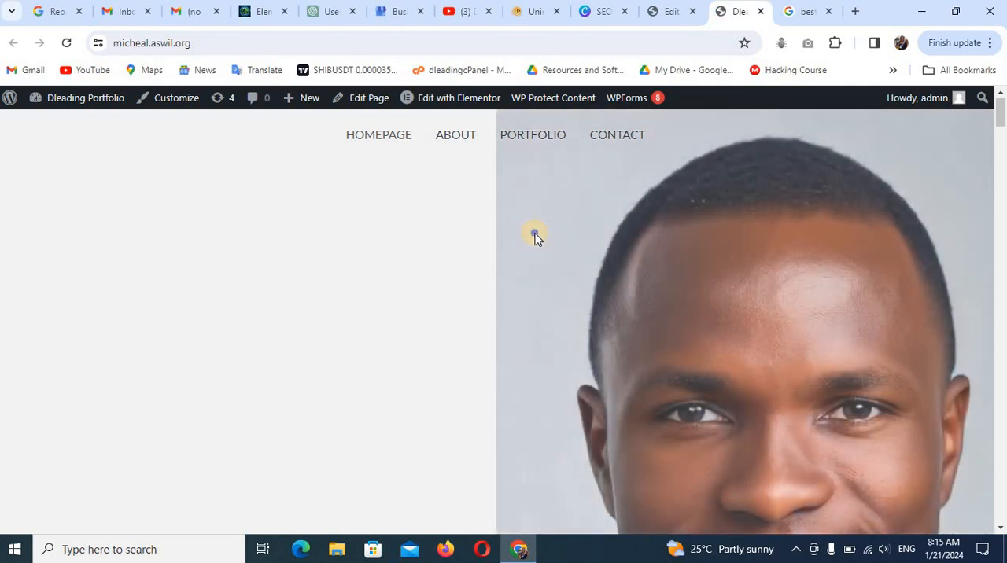
{"action": "right_click", "coordinate": [535, 233]}
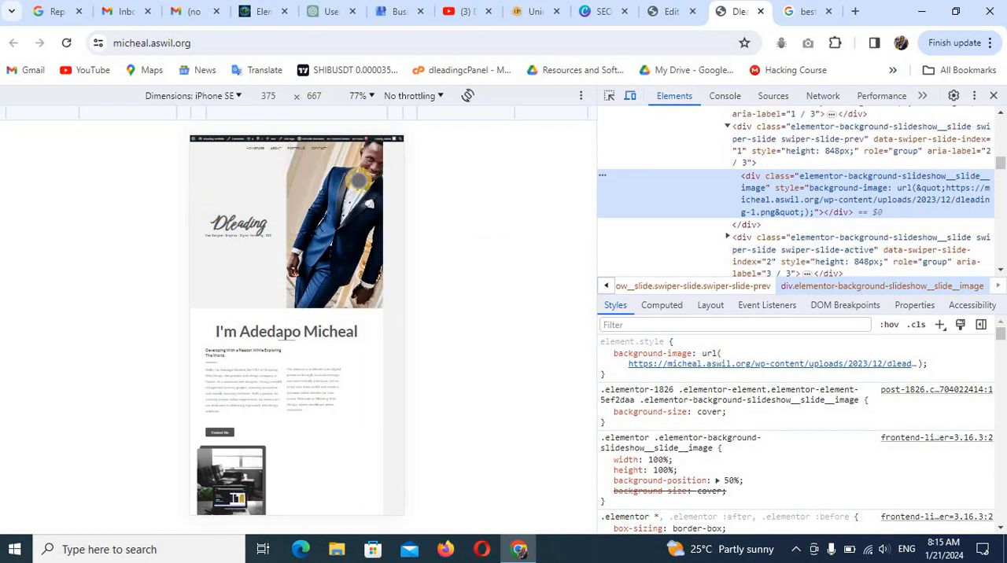
{"action": "mouse_move", "coordinate": [396, 274]}
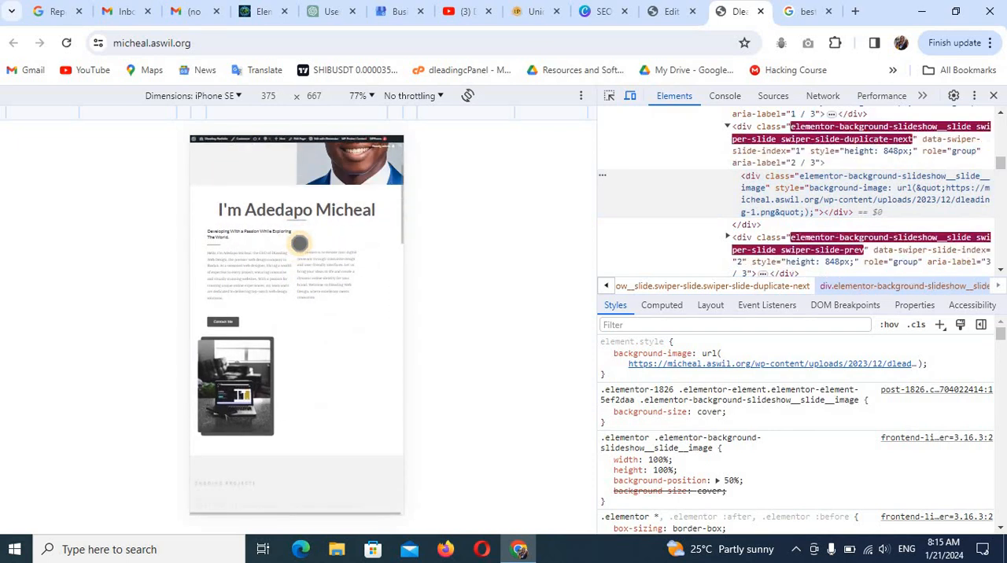
{"action": "scroll", "scroll_direction": "down", "scroll_amount": 3}
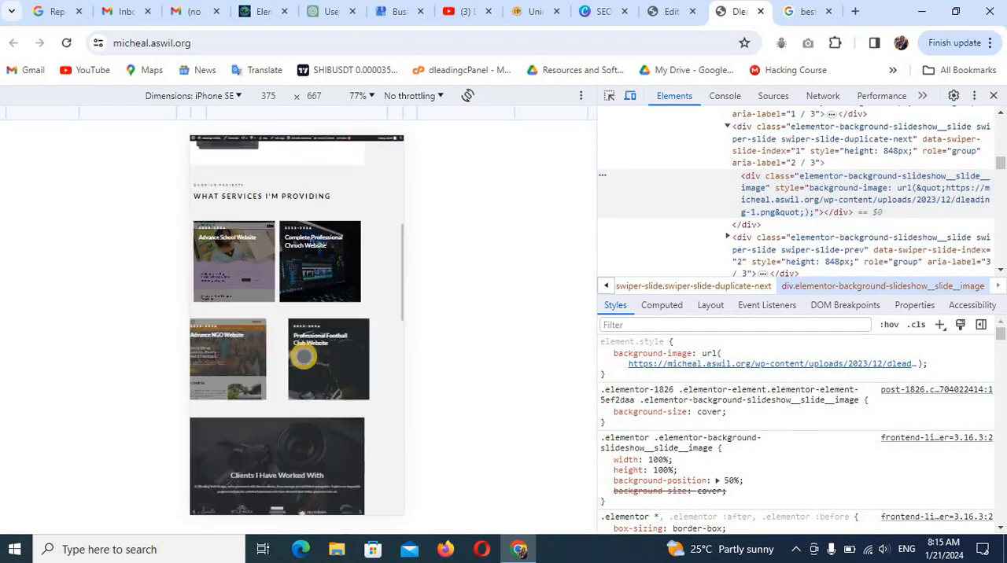
{"action": "scroll", "scroll_direction": "down", "scroll_amount": 3}
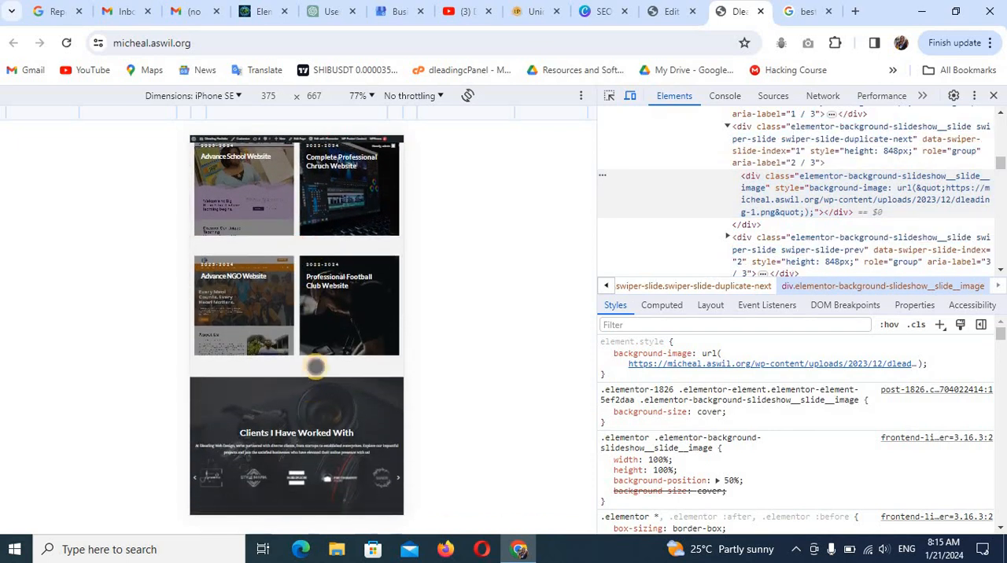
{"action": "scroll", "scroll_direction": "down", "scroll_amount": 3}
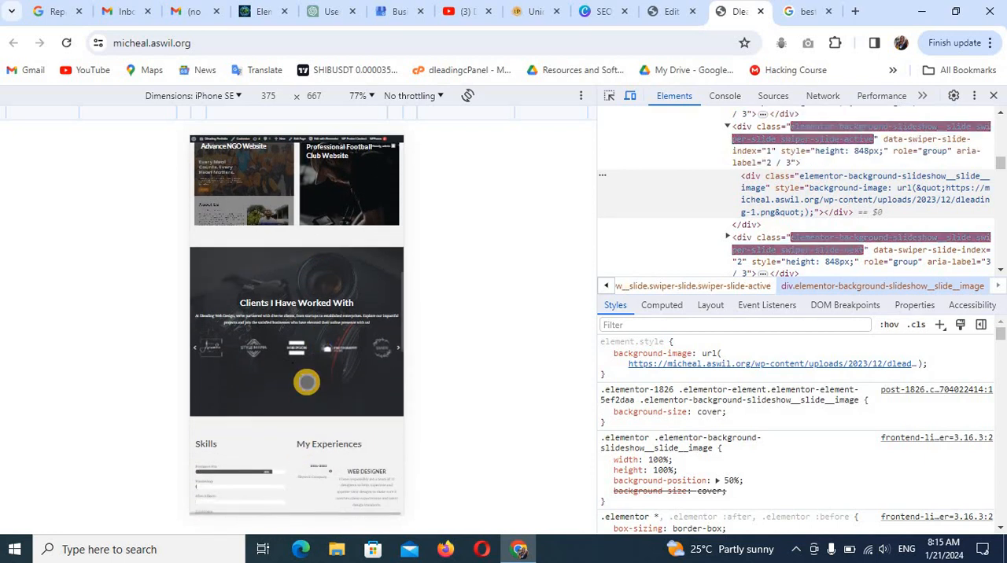
{"action": "scroll", "scroll_direction": "down", "scroll_amount": 3}
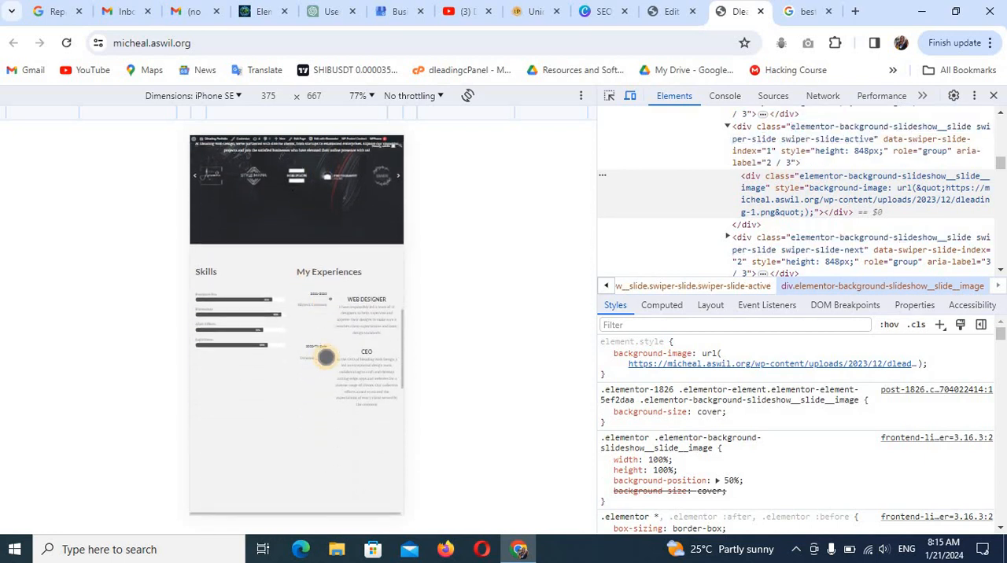
{"action": "scroll", "scroll_direction": "down", "scroll_amount": 3}
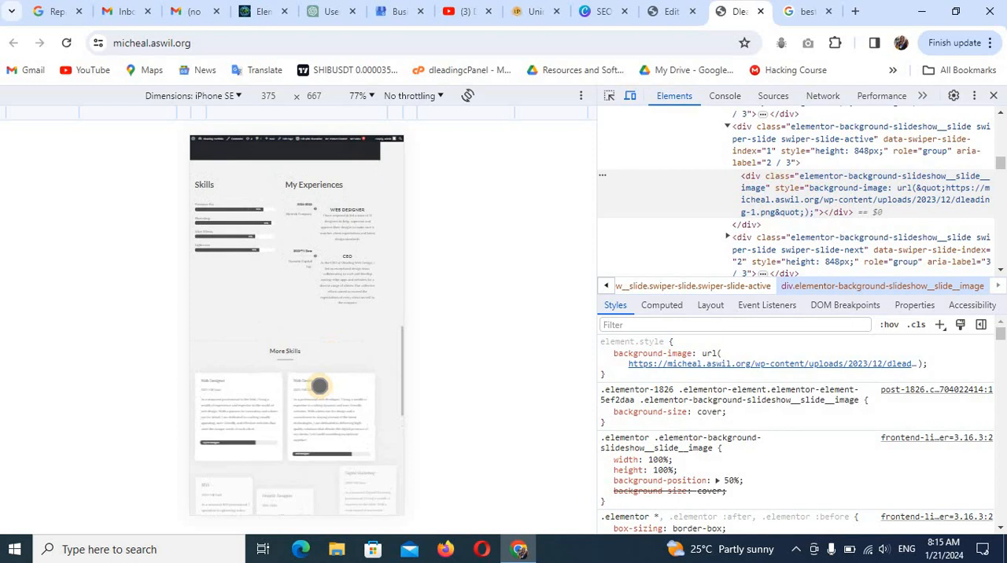
{"action": "scroll", "scroll_direction": "down", "scroll_amount": 3}
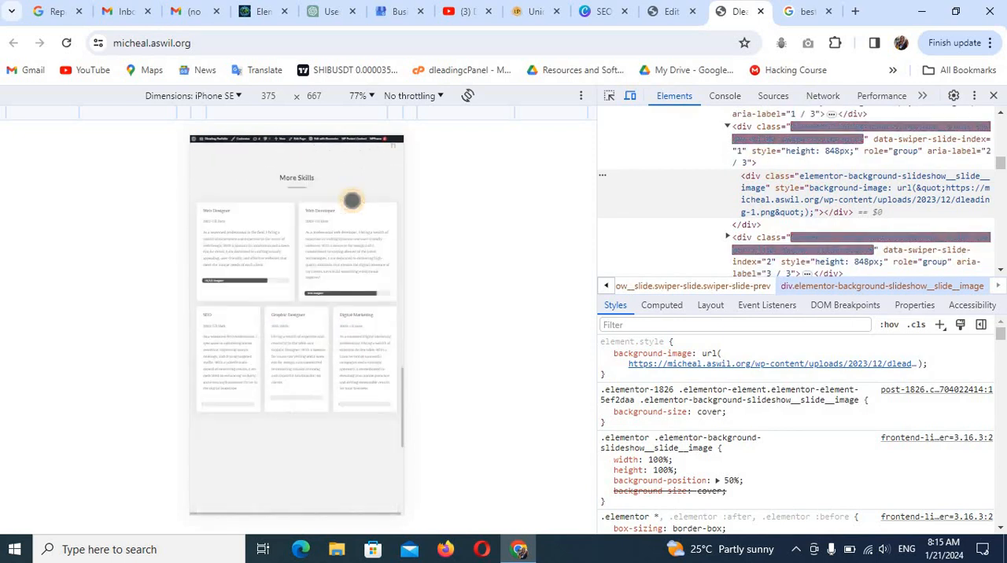
{"action": "scroll", "scroll_direction": "down", "scroll_amount": 3}
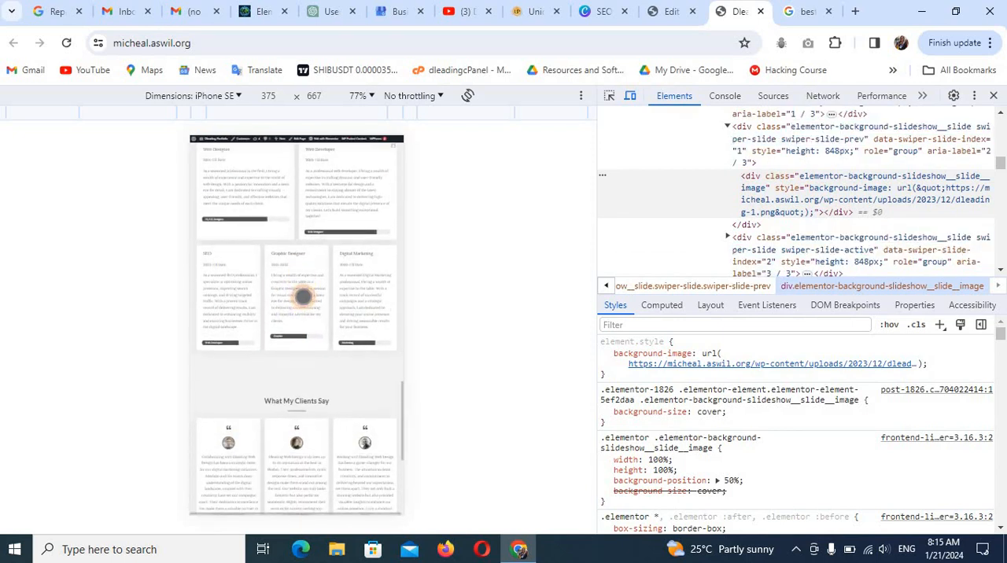
{"action": "scroll", "scroll_direction": "down", "scroll_amount": 3}
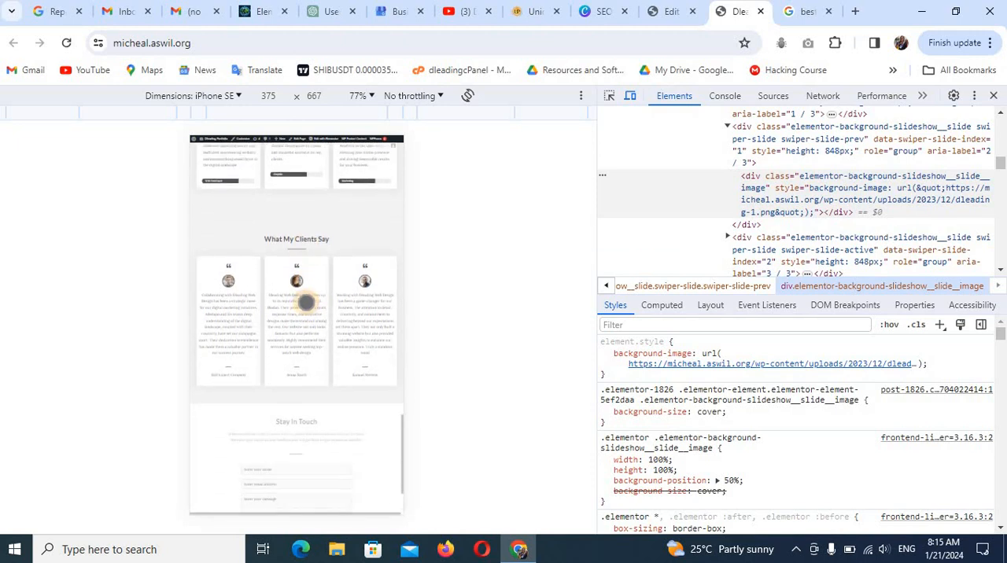
{"action": "scroll", "scroll_direction": "down", "scroll_amount": 3}
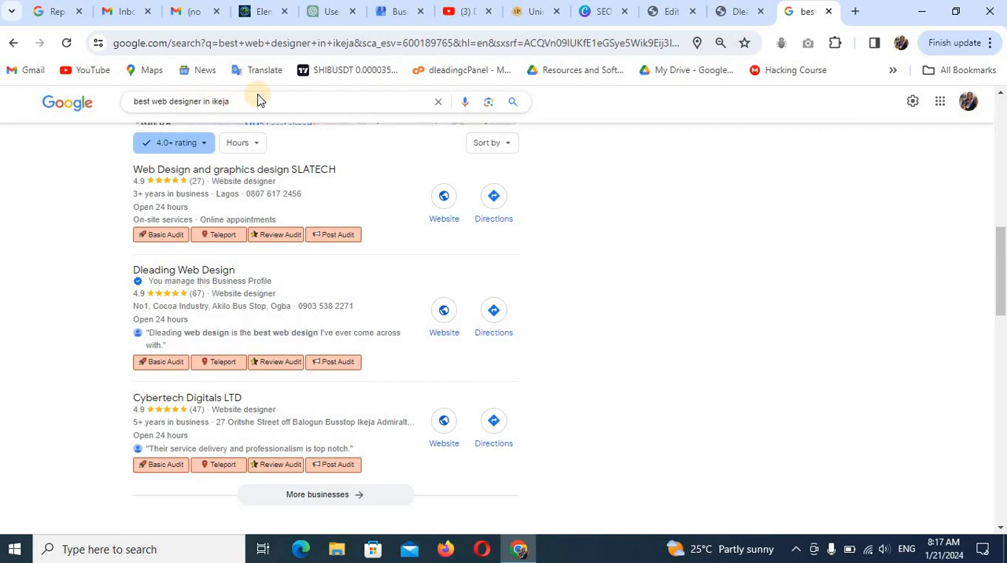
{"action": "mouse_move", "coordinate": [368, 323]}
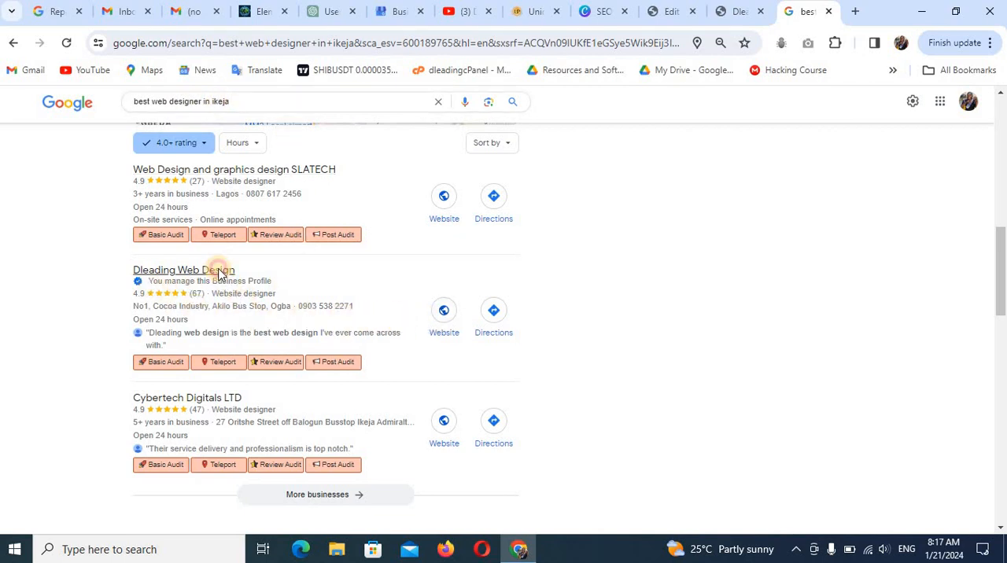
View Dleading Web Design's business profile and its 4.9-star reviews from 67 ratings.
{"action": "left_click", "coordinate": [182, 271]}
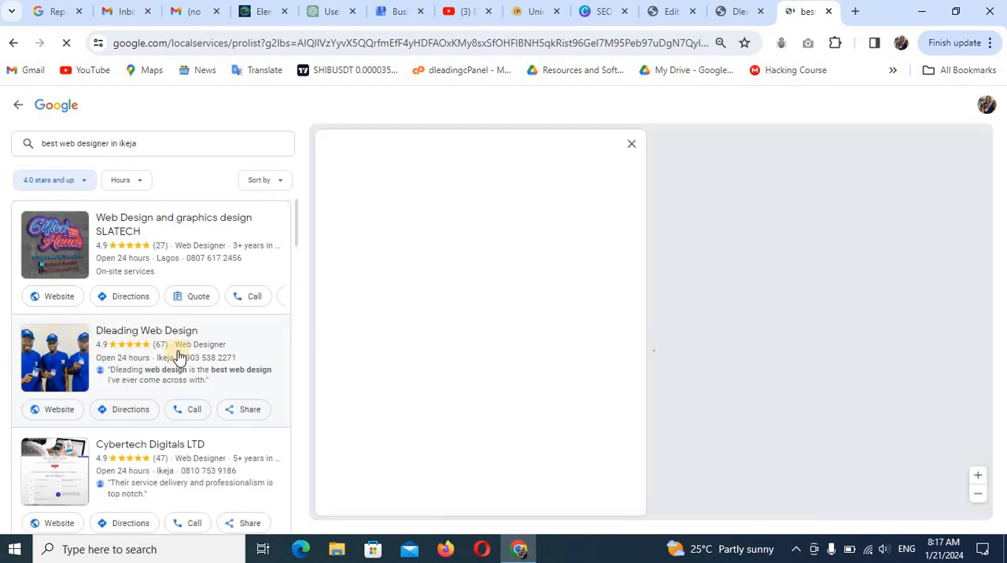
{"action": "left_click", "coordinate": [146, 331]}
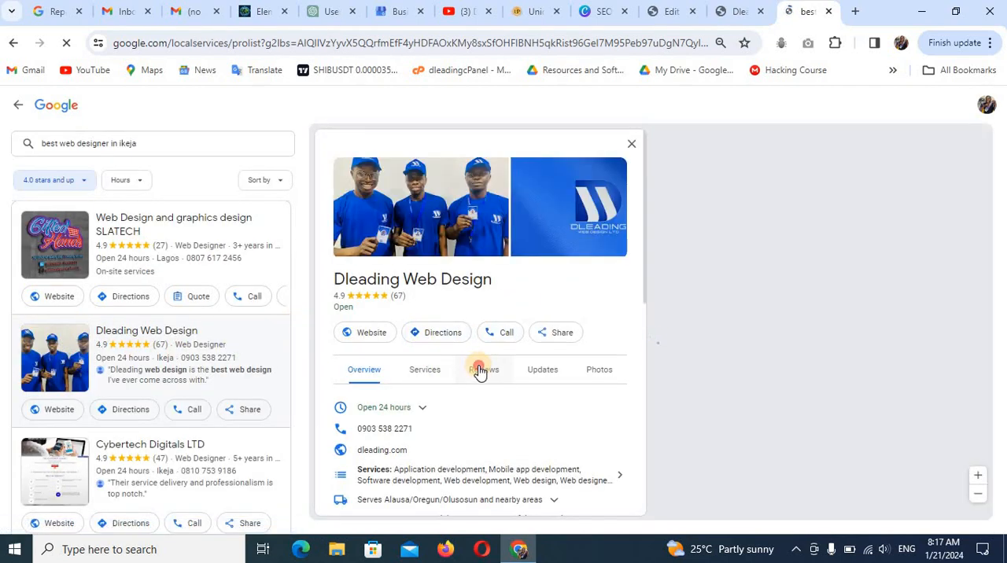
{"action": "left_click", "coordinate": [485, 370]}
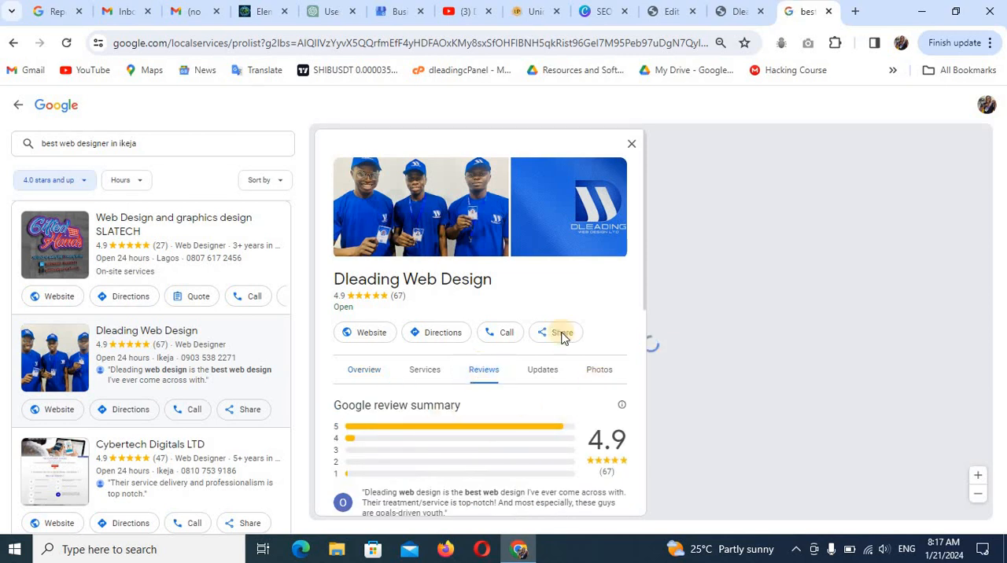